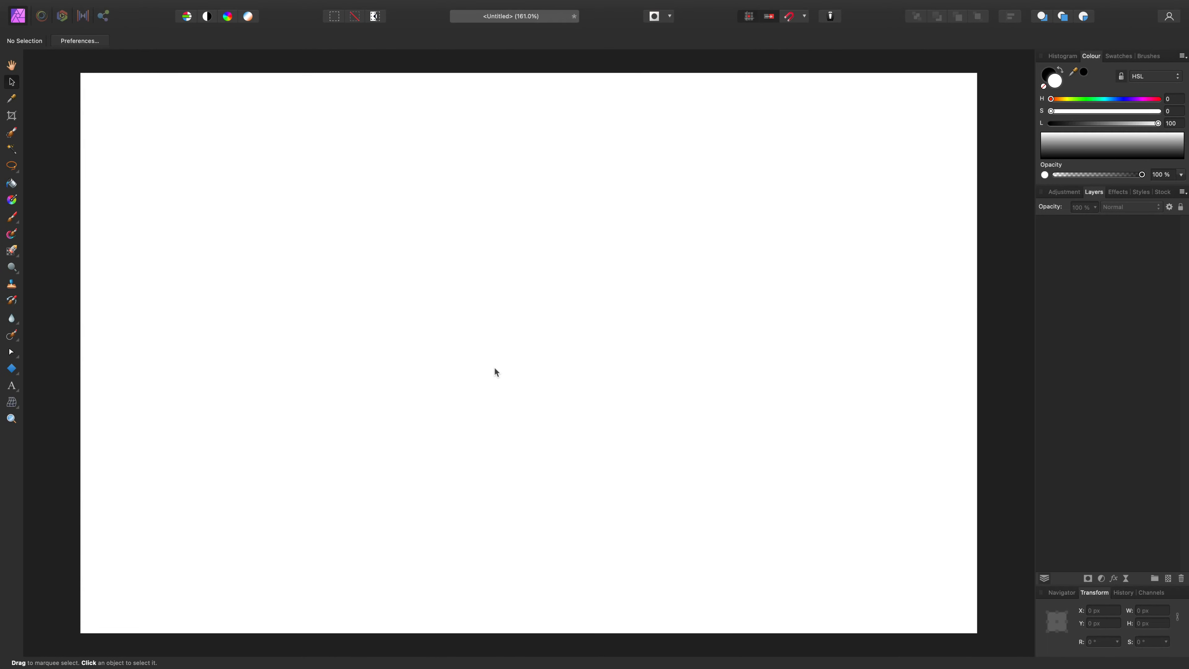
mouse_move(19, 386)
text(forest)
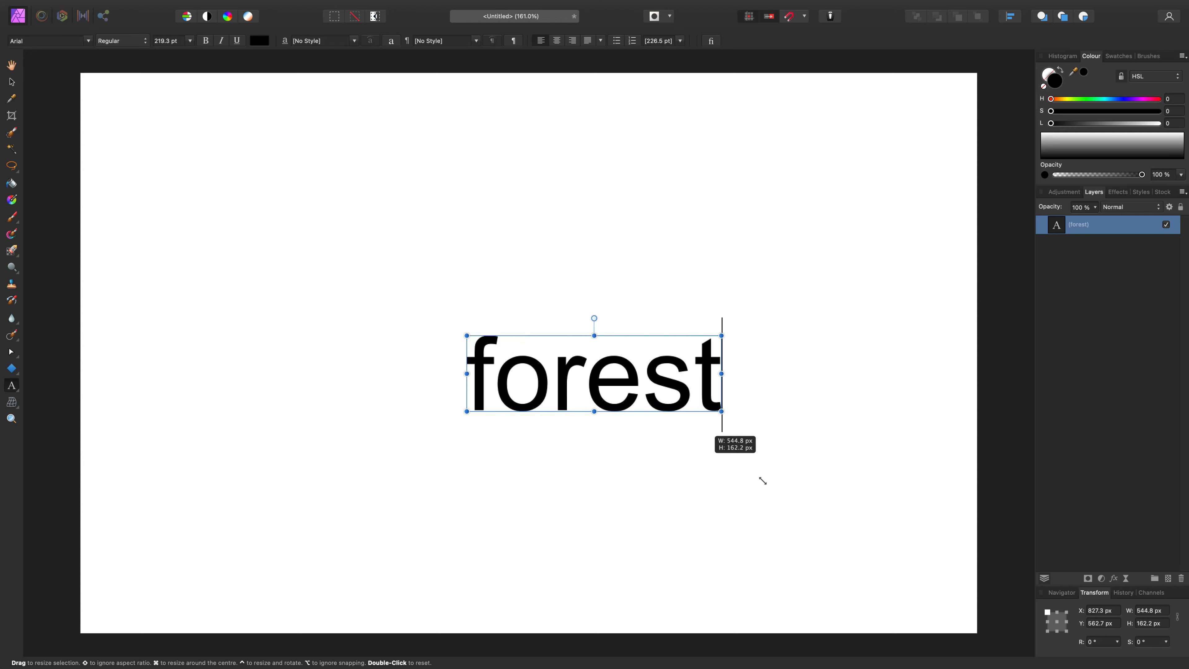
- Enlarge the word 'forest' by dragging its corner handle outward
drag(721, 410, 846, 449)
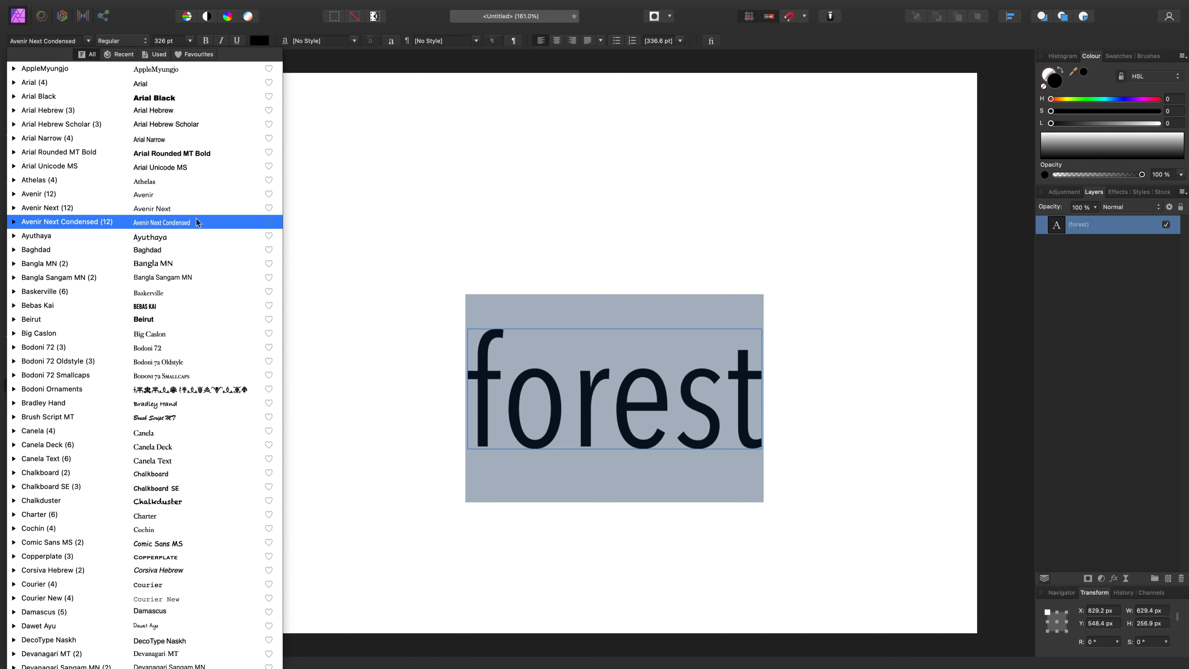
- Preview Bangla Sangam MN, Bodoni 72 Smallcaps, Canela and Copperplate, then settle on DIN Condensed
click(60, 282)
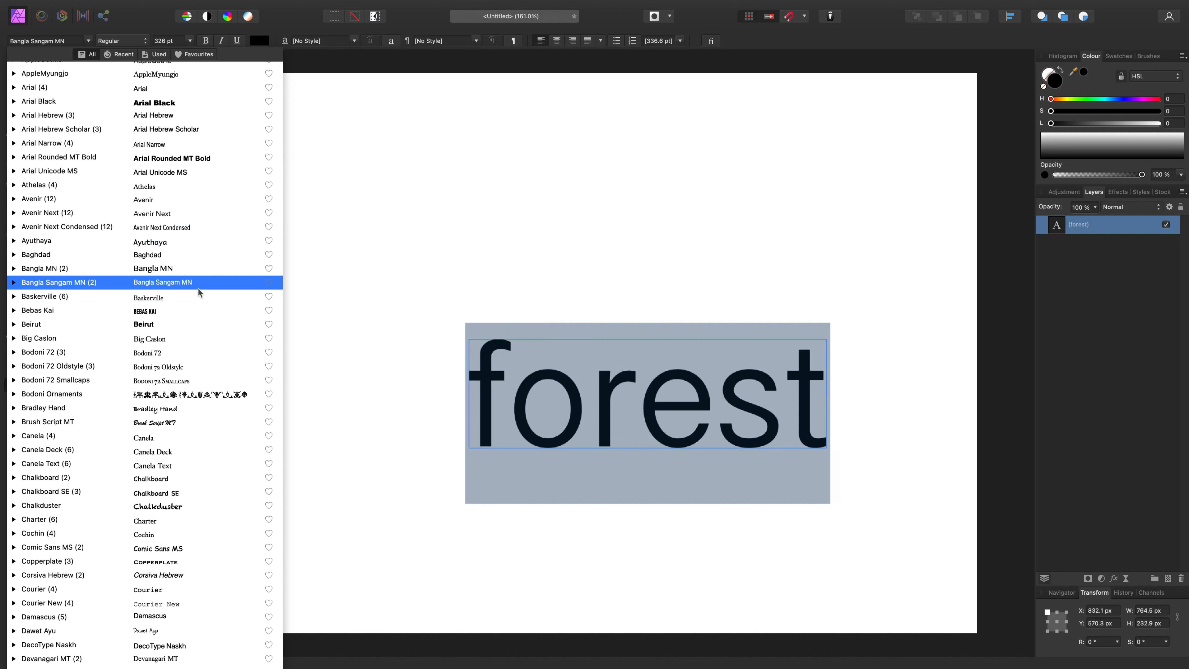
click(161, 380)
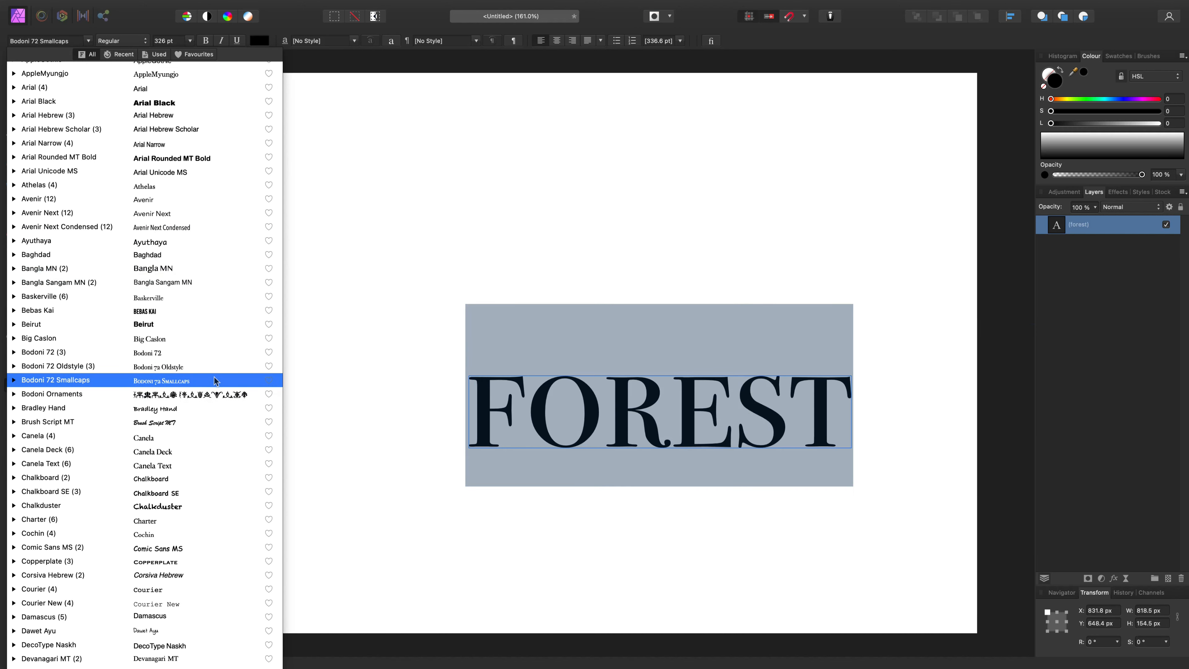
click(143, 438)
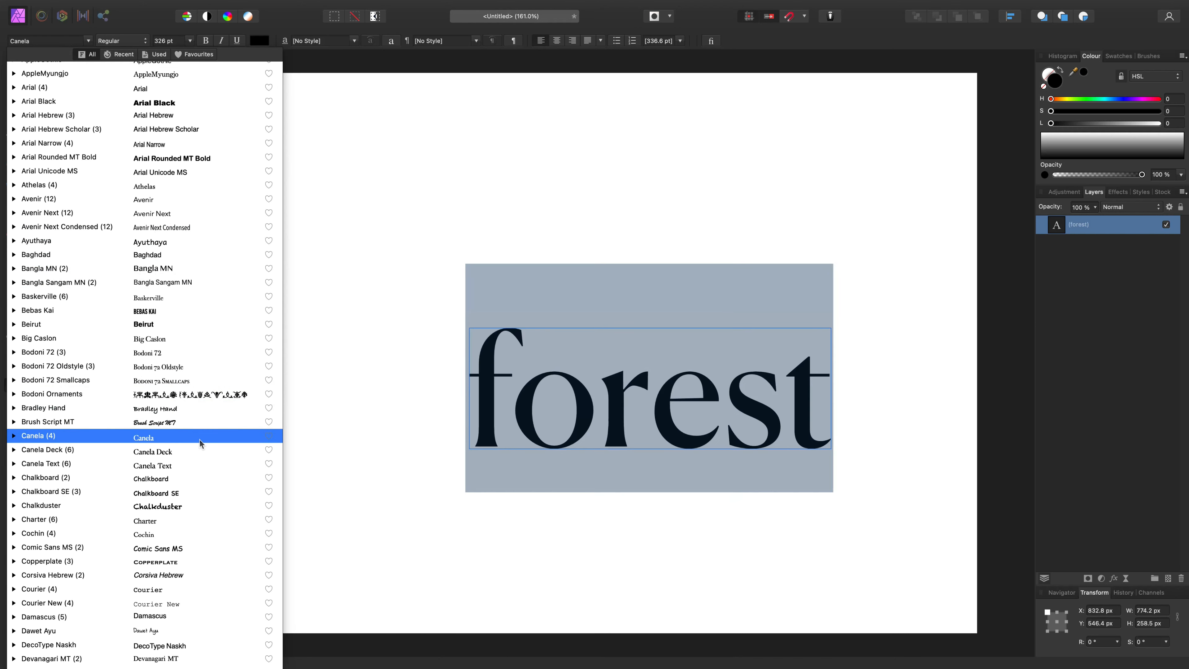
click(158, 507)
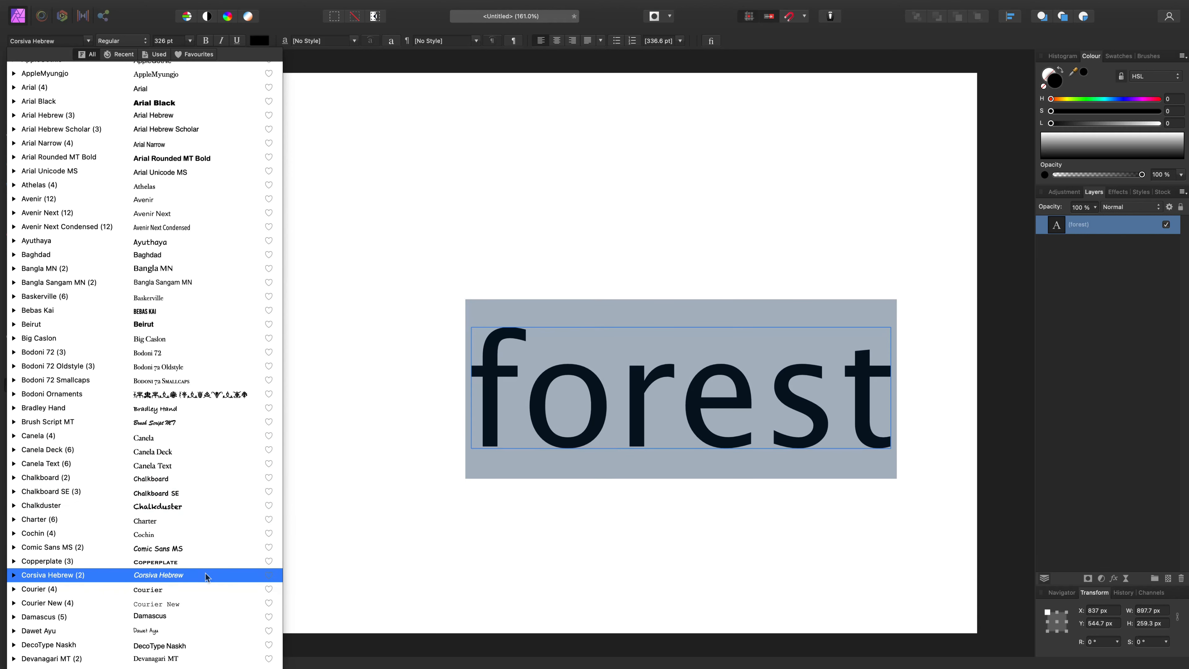
click(47, 375)
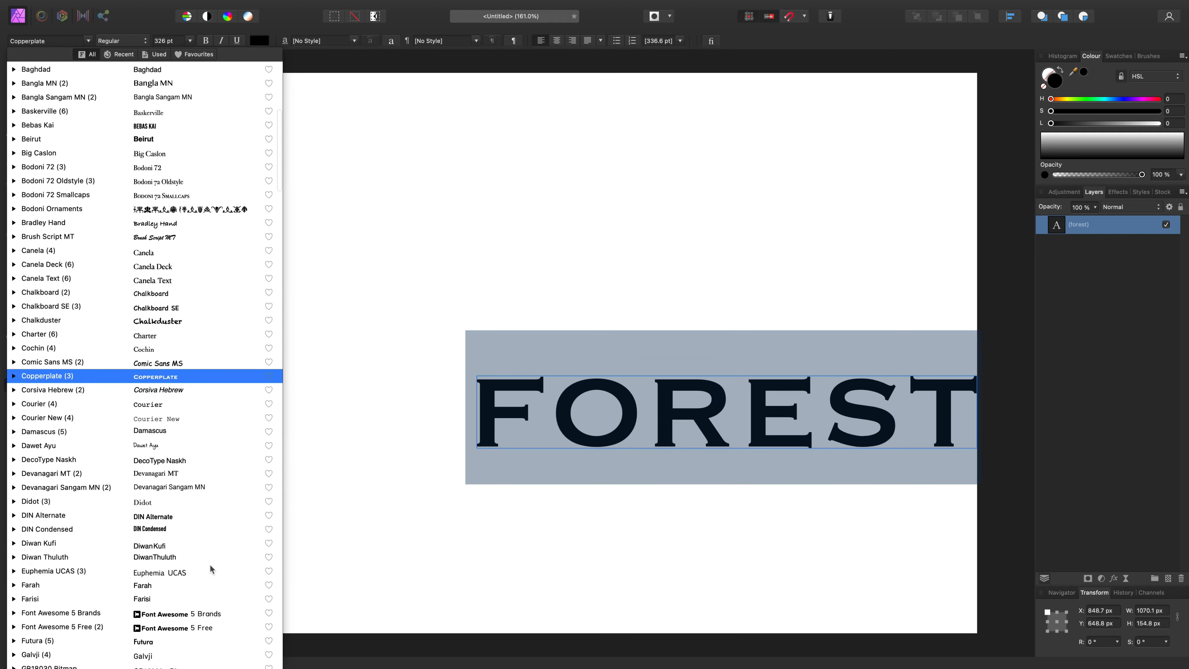
click(47, 528)
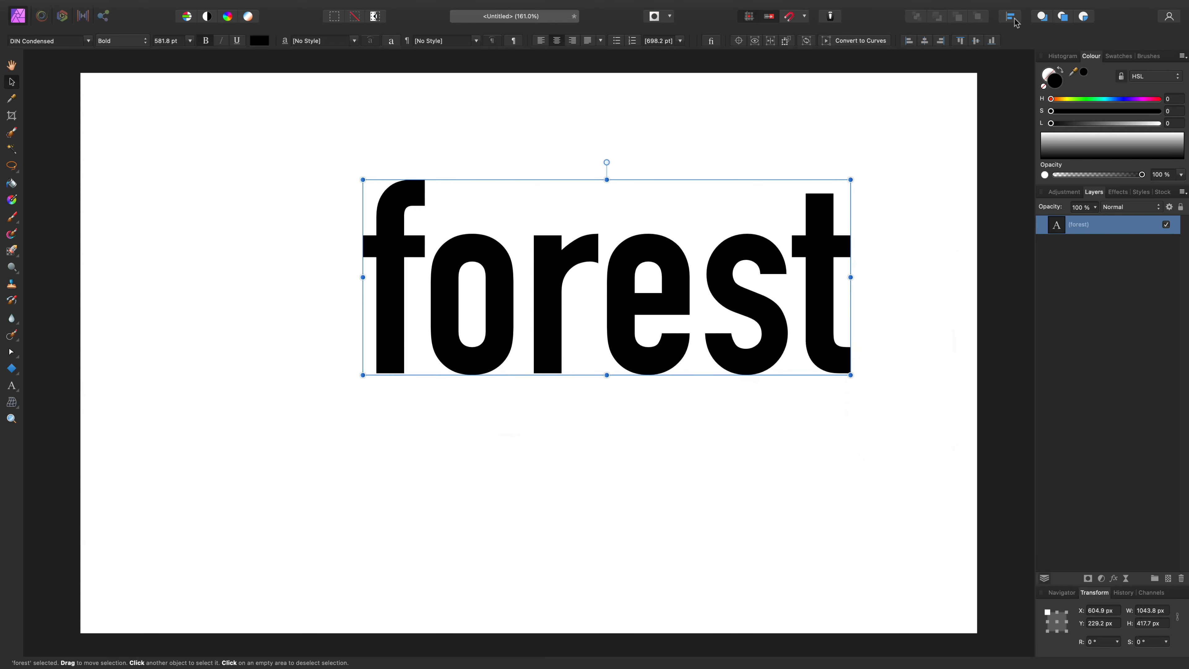
- Centre the bold DIN Condensed 'forest' horizontally and vertically on the page
click(1009, 17)
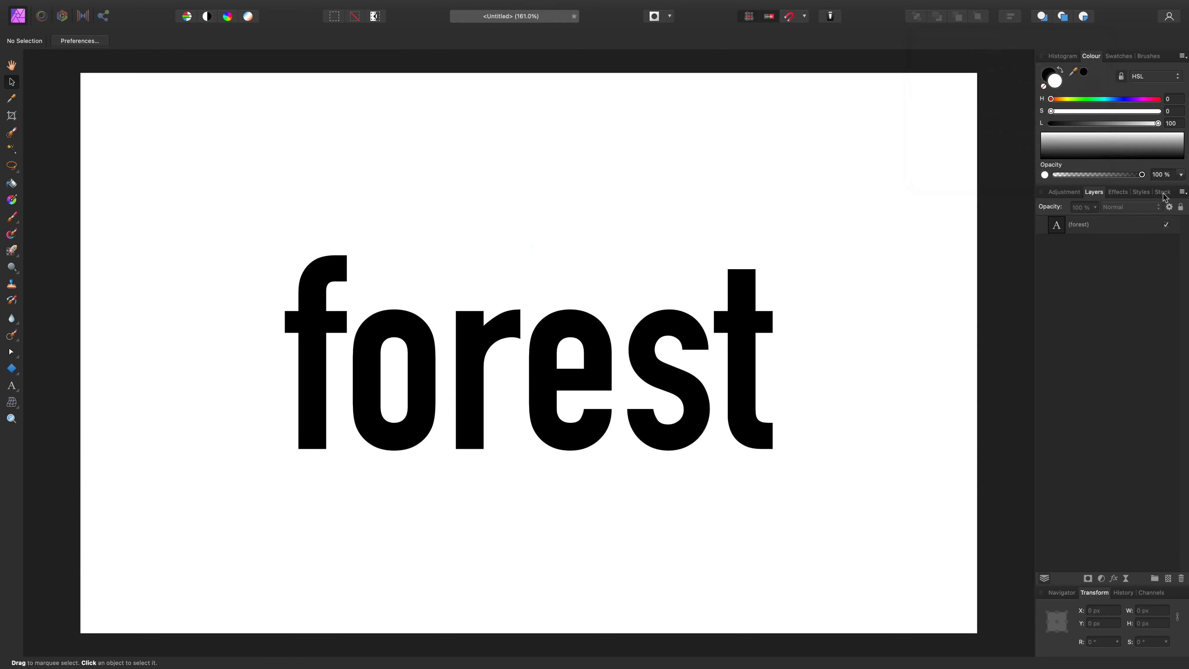
- Search the Unsplash stock panel for 'forest' and place Sebastian Unrau's misty forest photo
click(1162, 191)
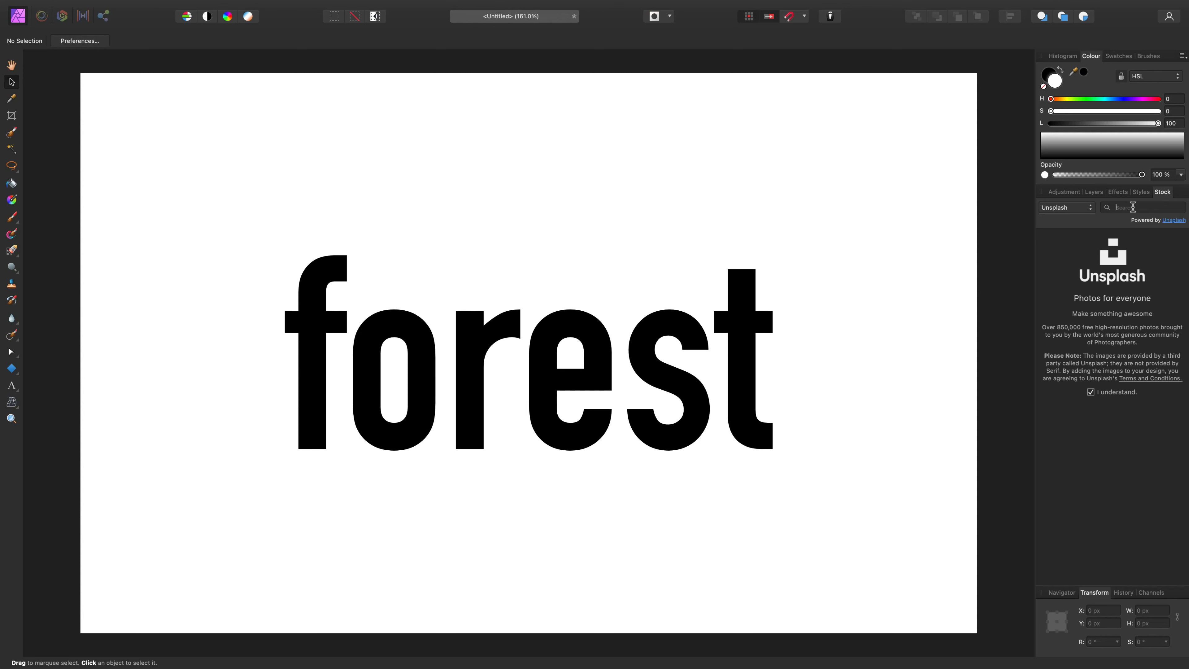
text(forest)
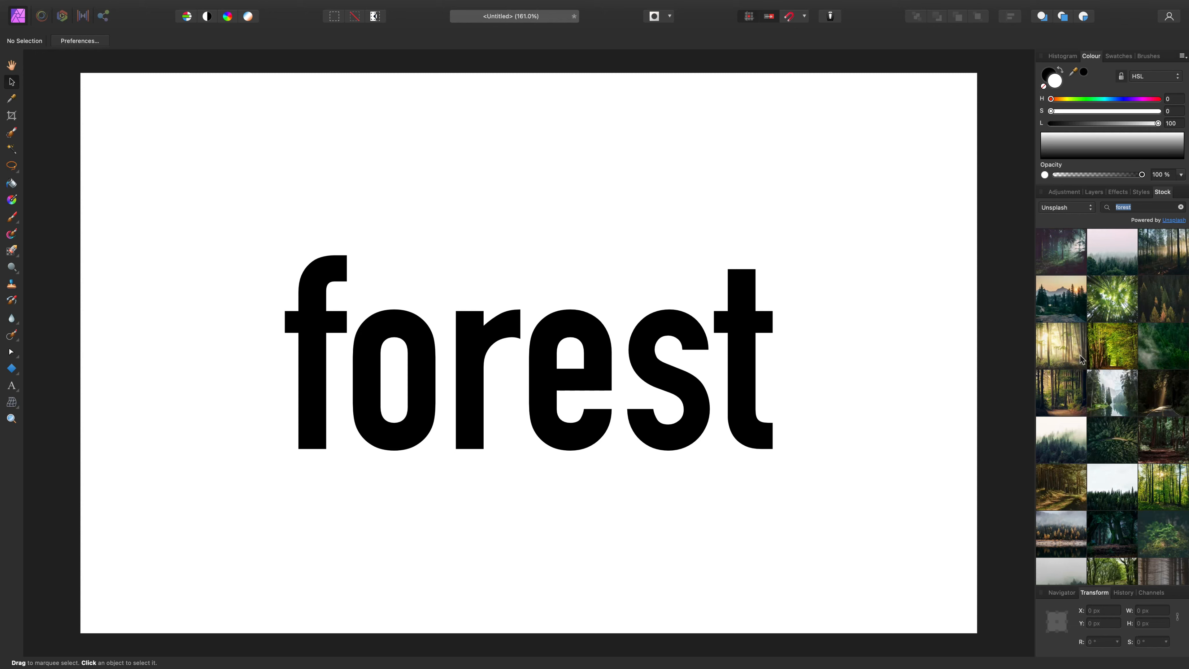
scroll(down, 3)
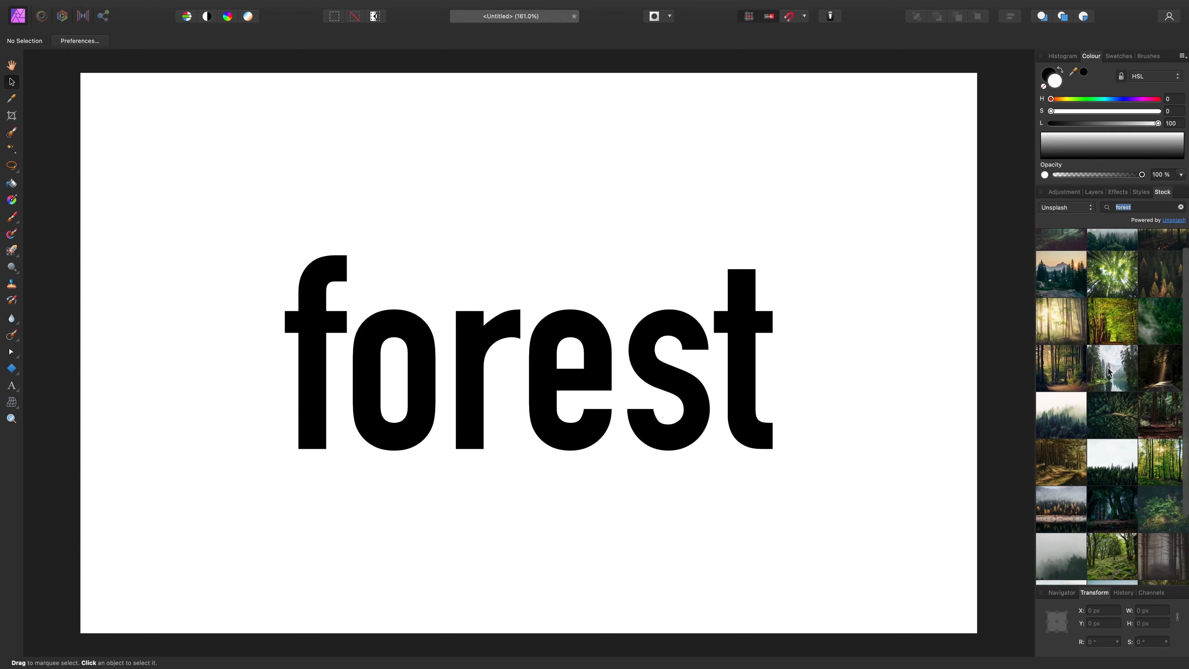
scroll(down, 3)
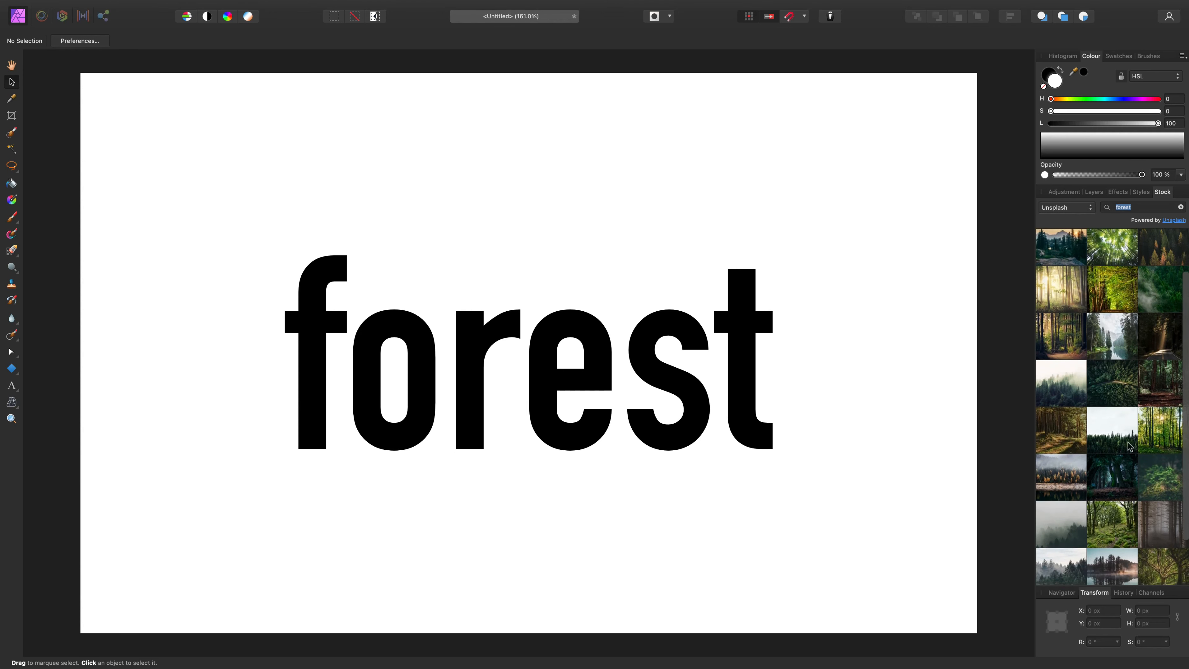
scroll(down, 3)
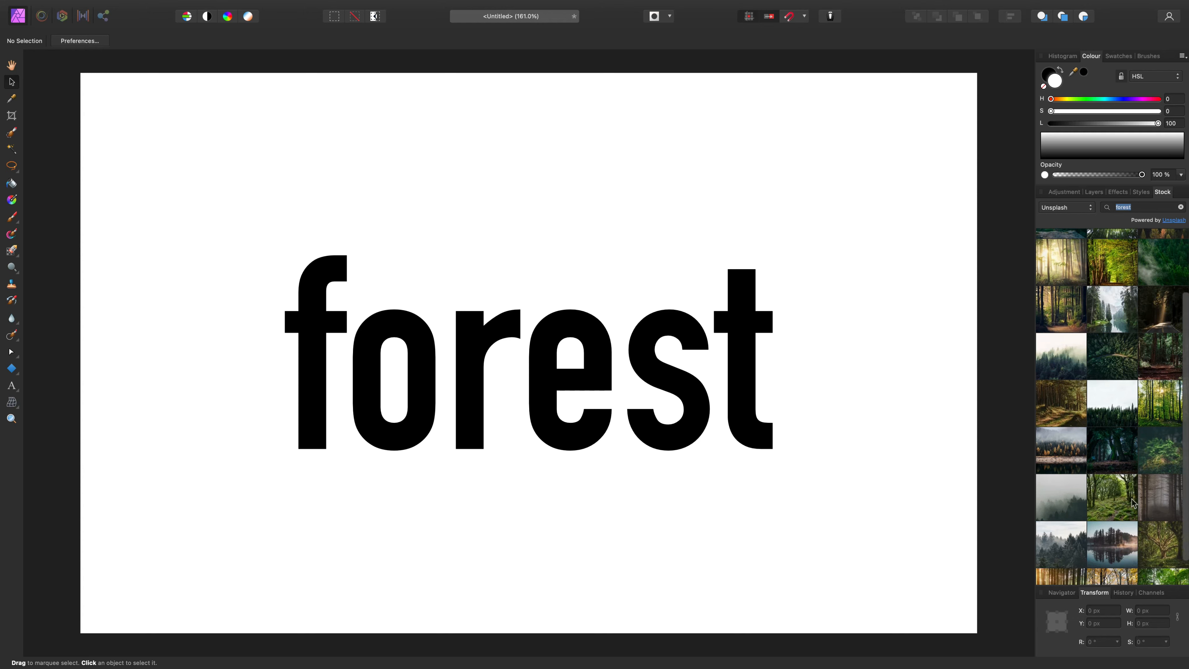
scroll(down, 3)
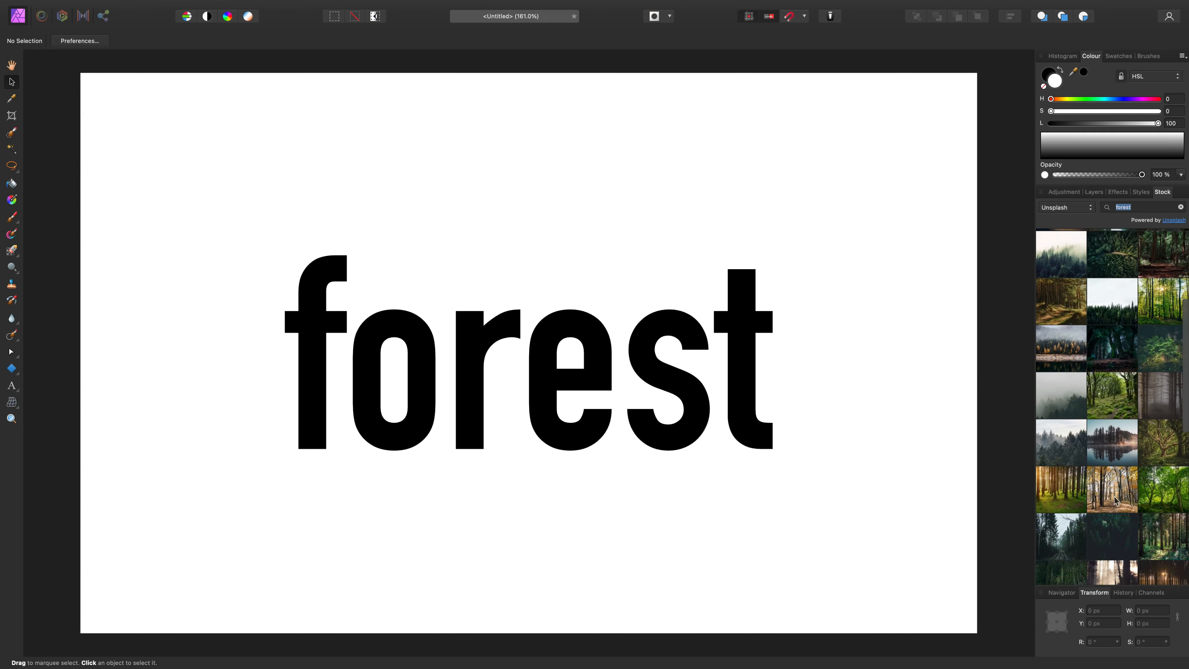
scroll(down, 3)
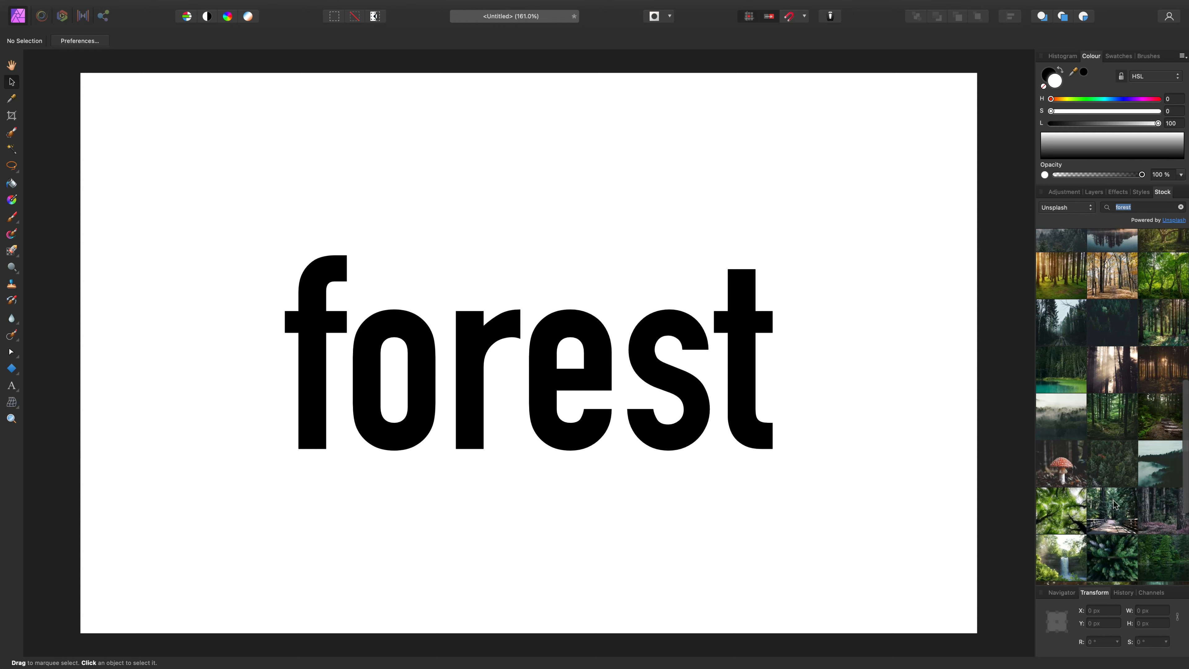
mouse_move(1112, 505)
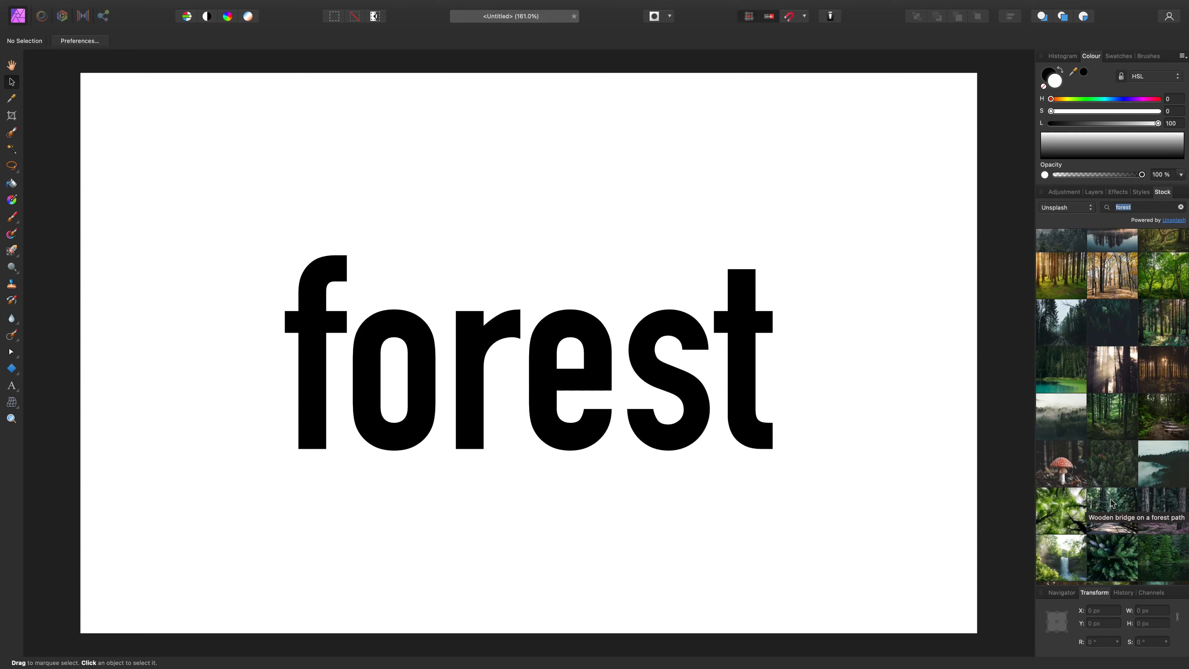
scroll(down, 3)
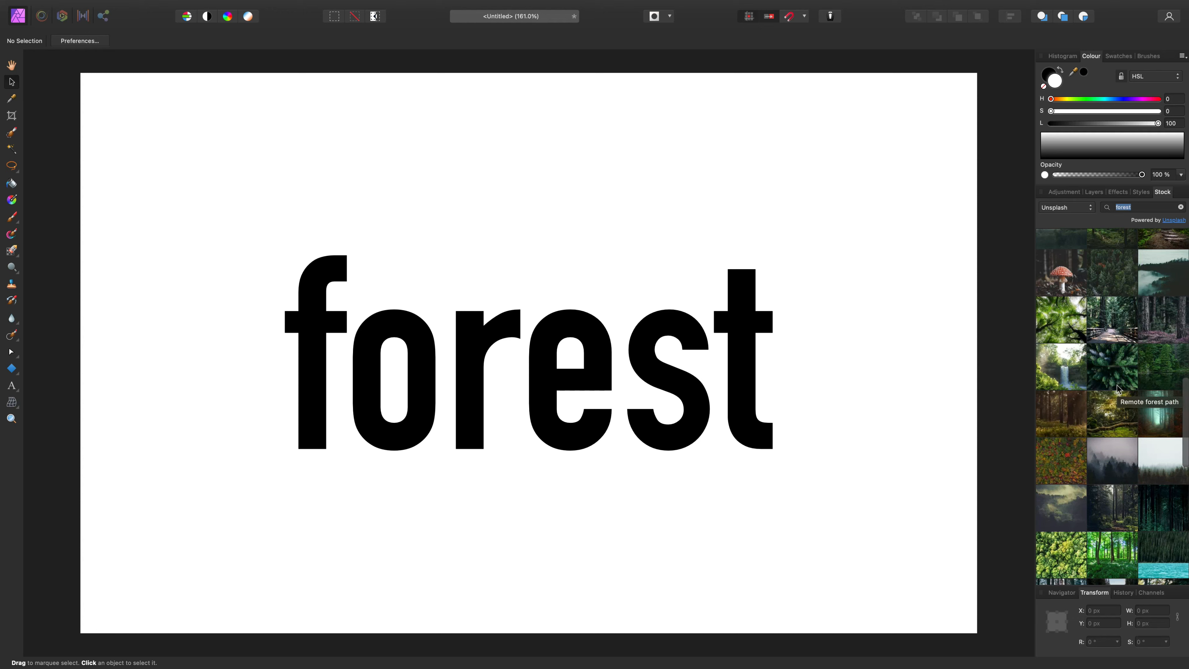
scroll(down, 3)
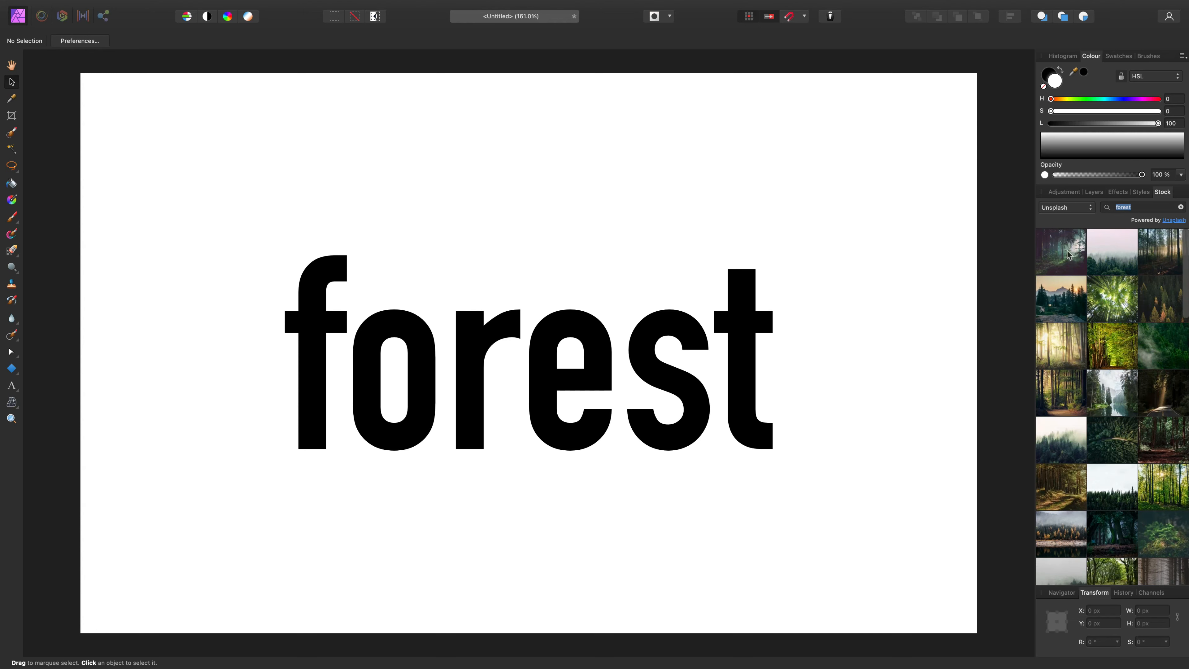
click(1060, 251)
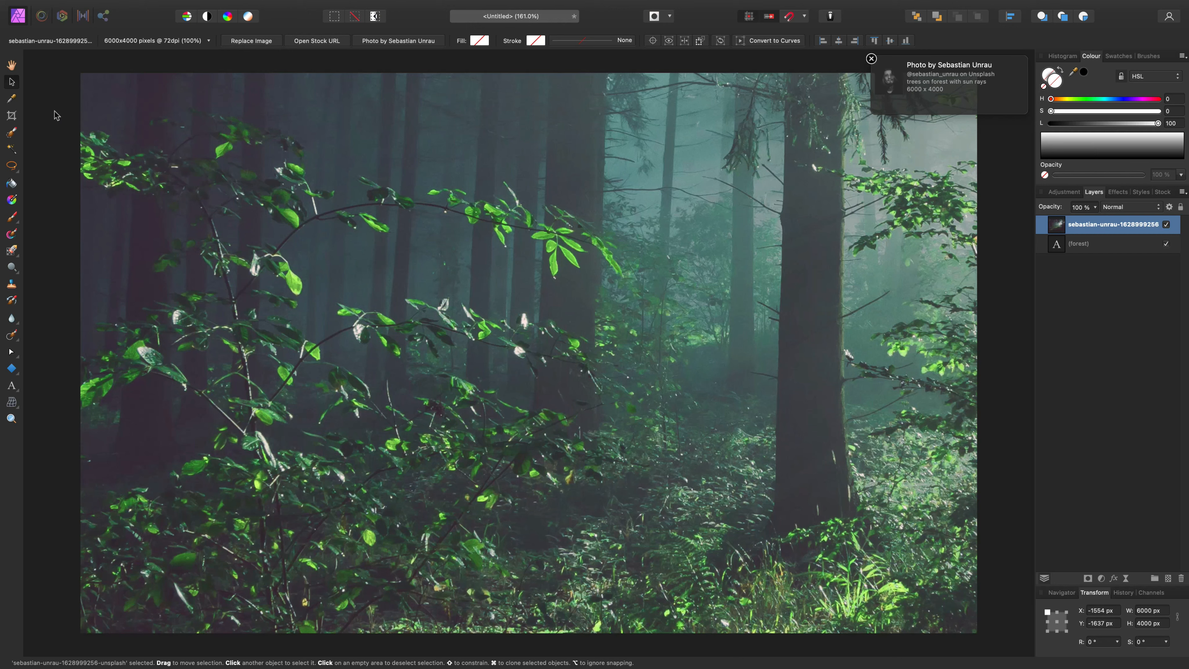
mouse_move(837, 447)
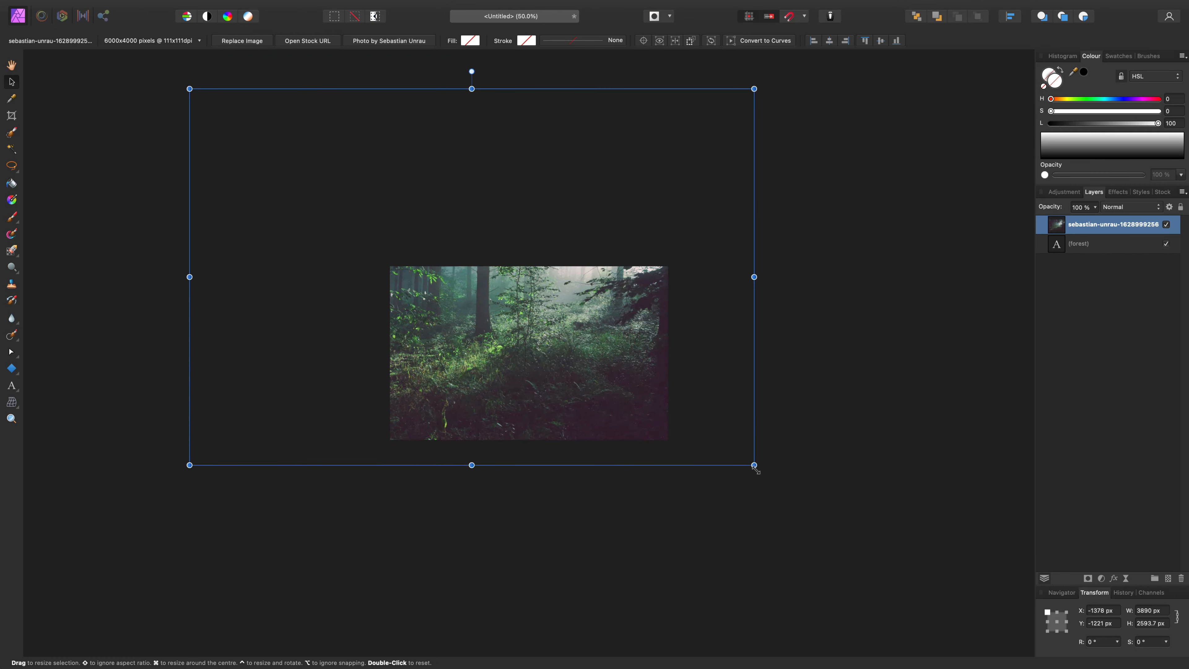
- Resize the forest photo to cover the canvas and move it beneath the text layer
drag(754, 465, 594, 398)
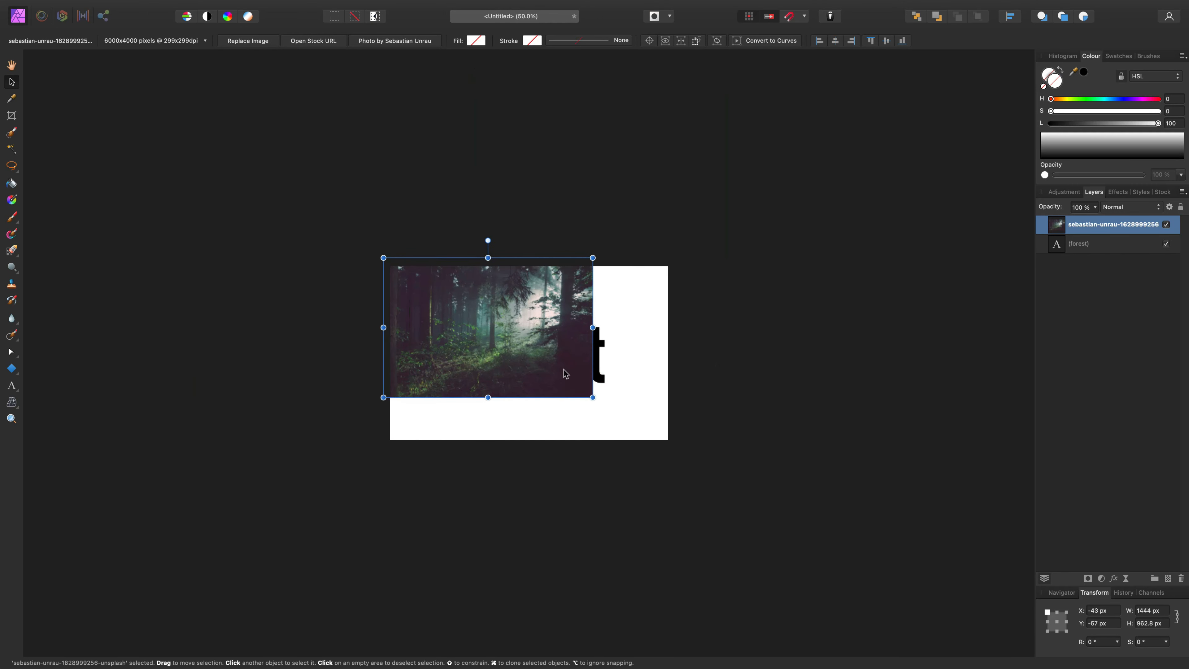
drag(593, 397, 678, 457)
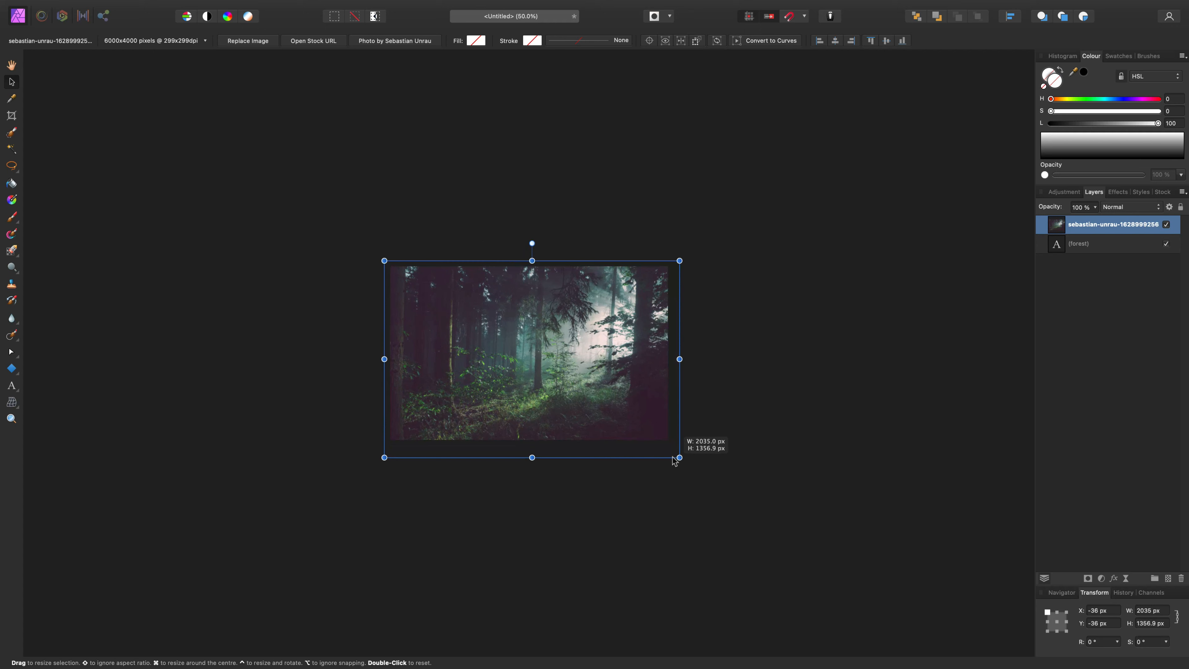
drag(676, 457, 675, 452)
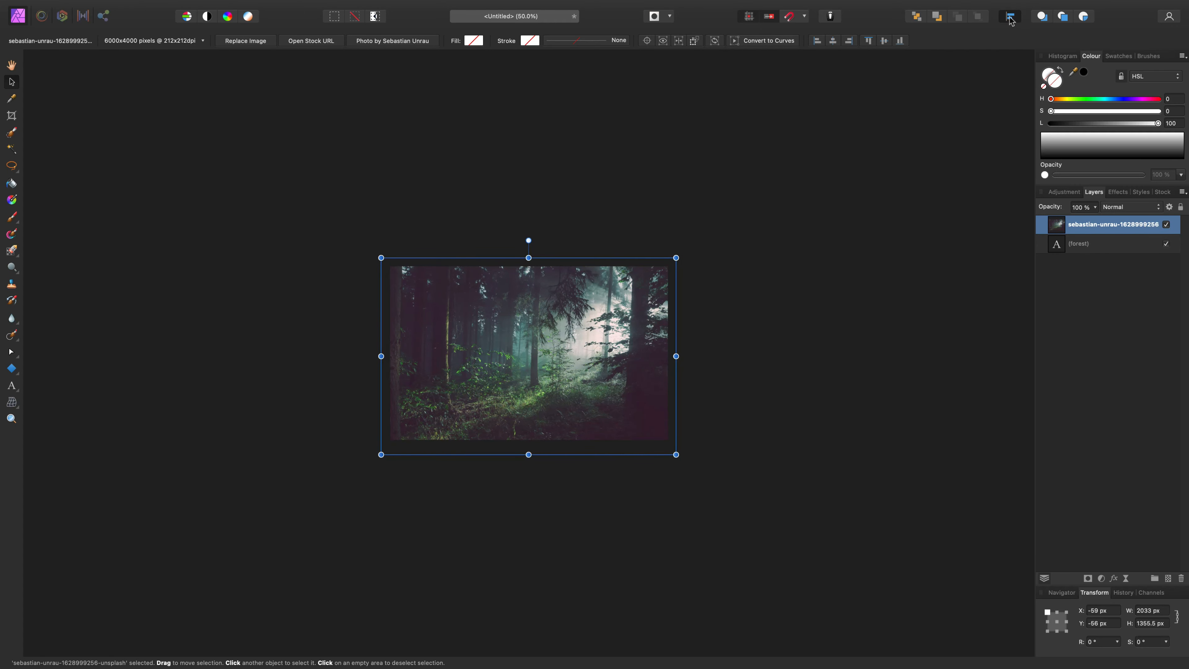
click(1010, 16)
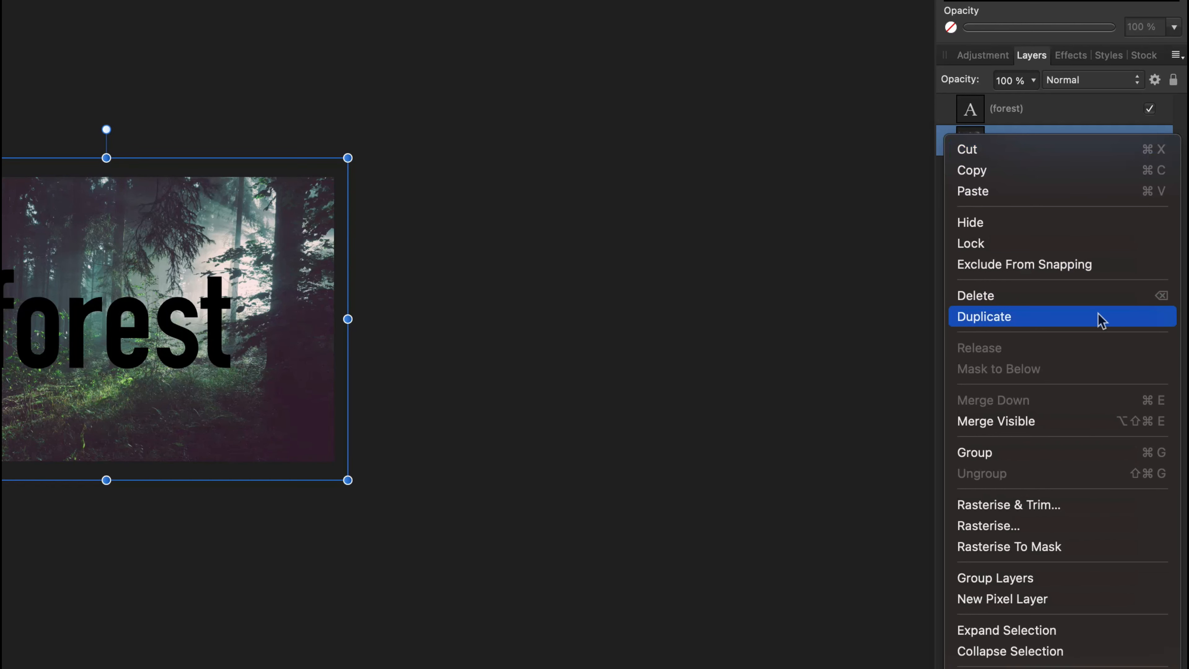
- Duplicate the photo, clip one copy into the letters and make the lower copy visible again
click(985, 317)
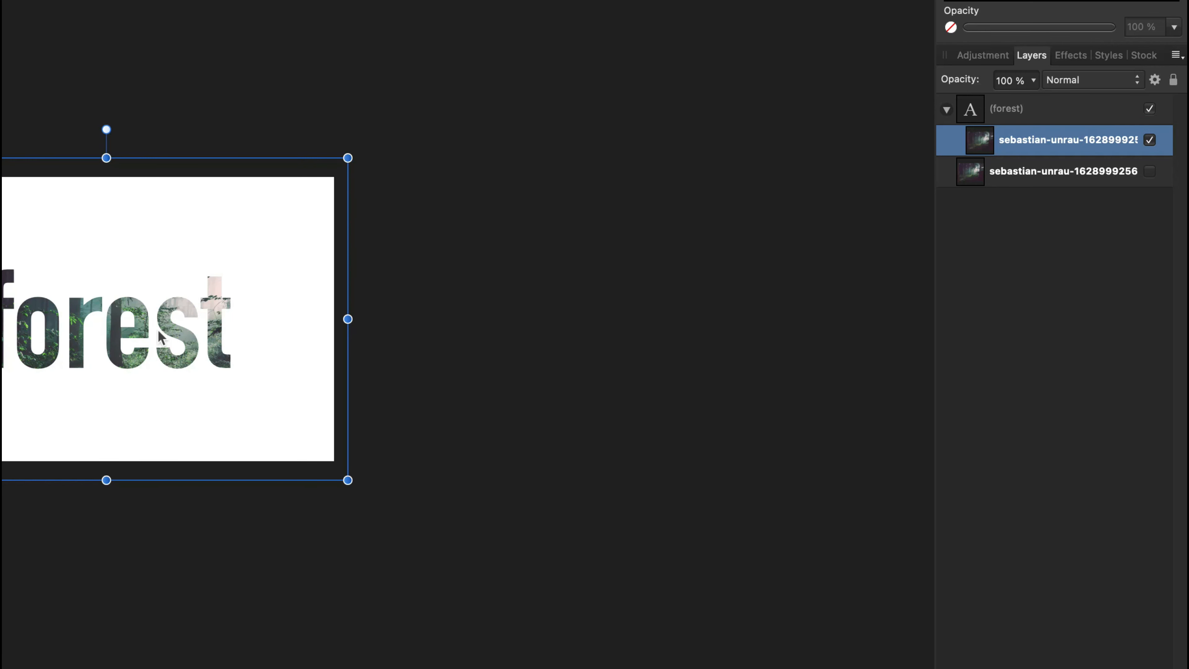
mouse_move(349, 479)
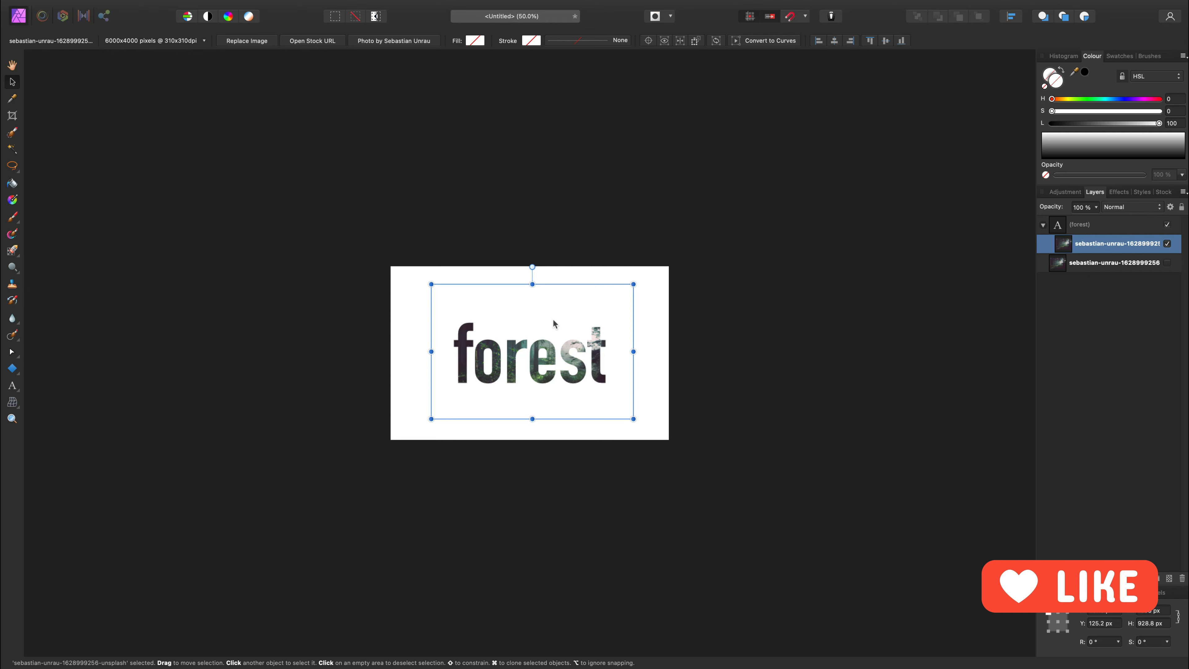
click(1115, 263)
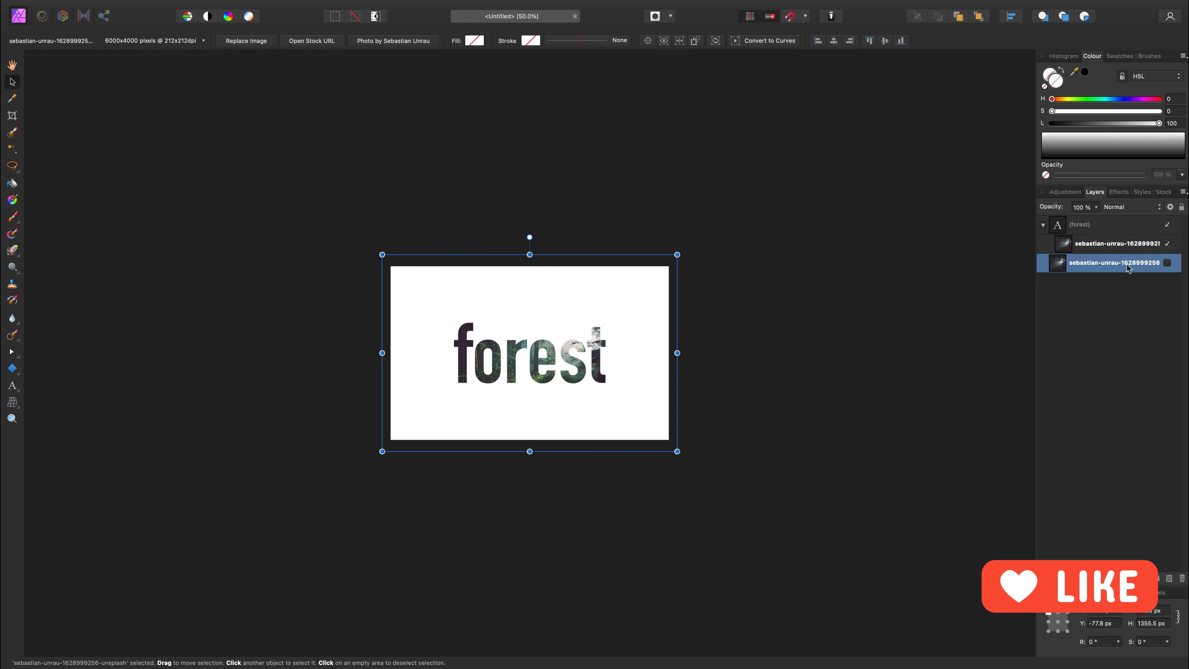
click(1169, 263)
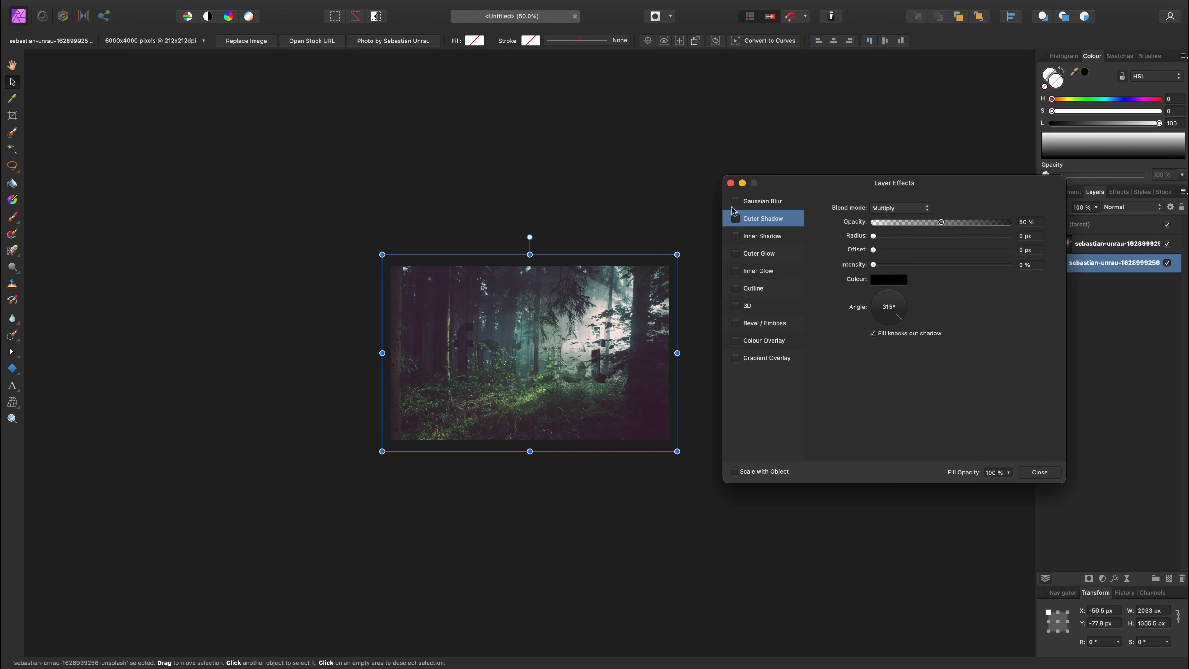
- Apply a Gaussian Blur of about 29 px and a Colour Overlay to the background copy
click(736, 201)
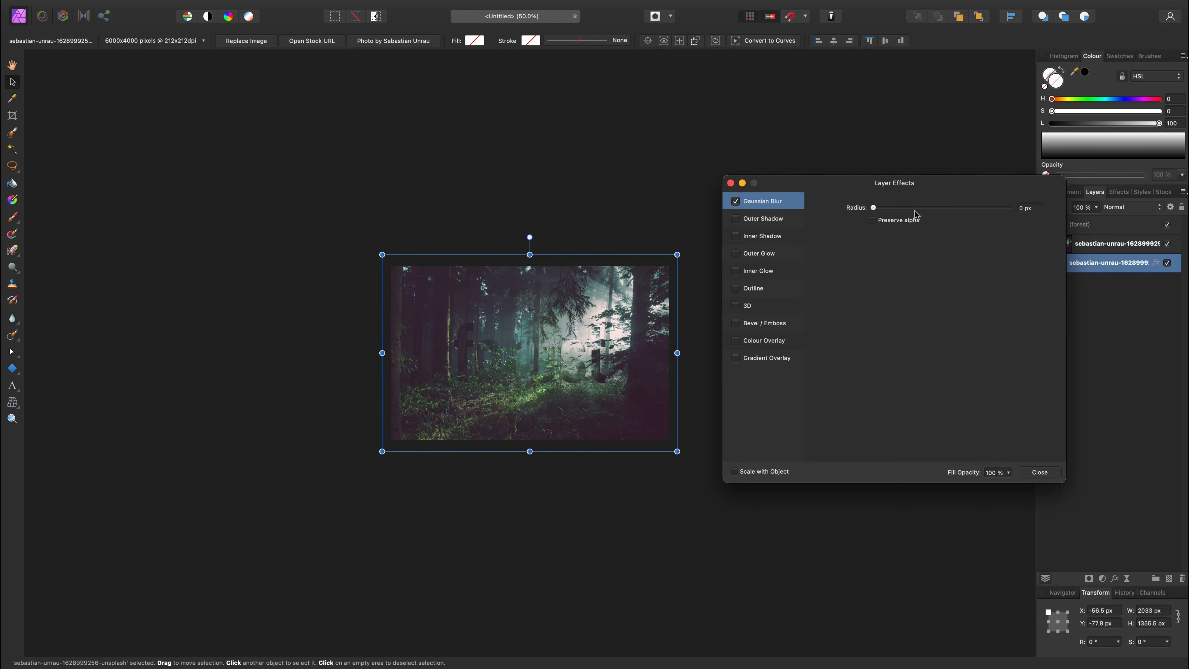
drag(872, 207, 950, 207)
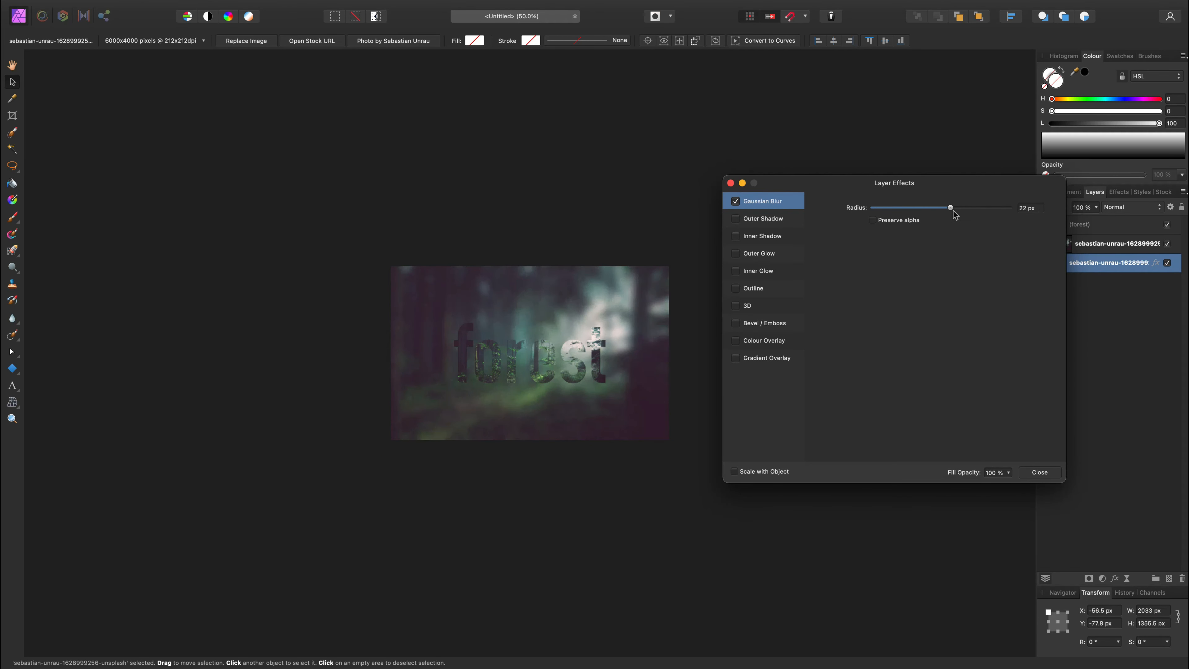
drag(952, 208, 961, 208)
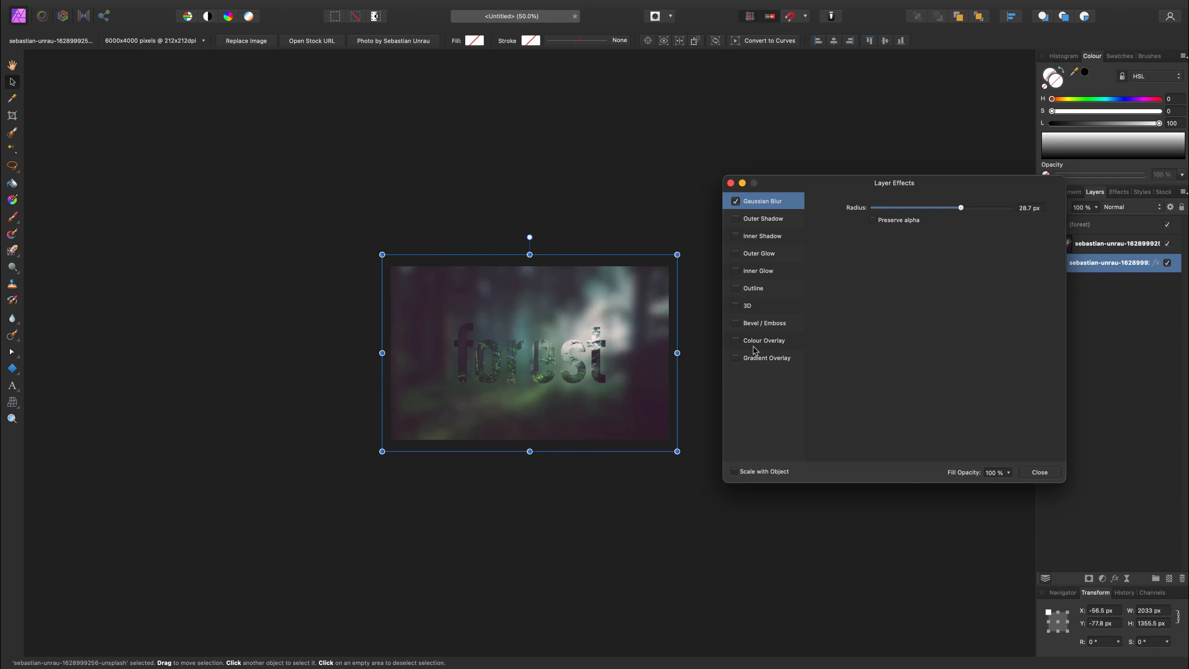
click(764, 340)
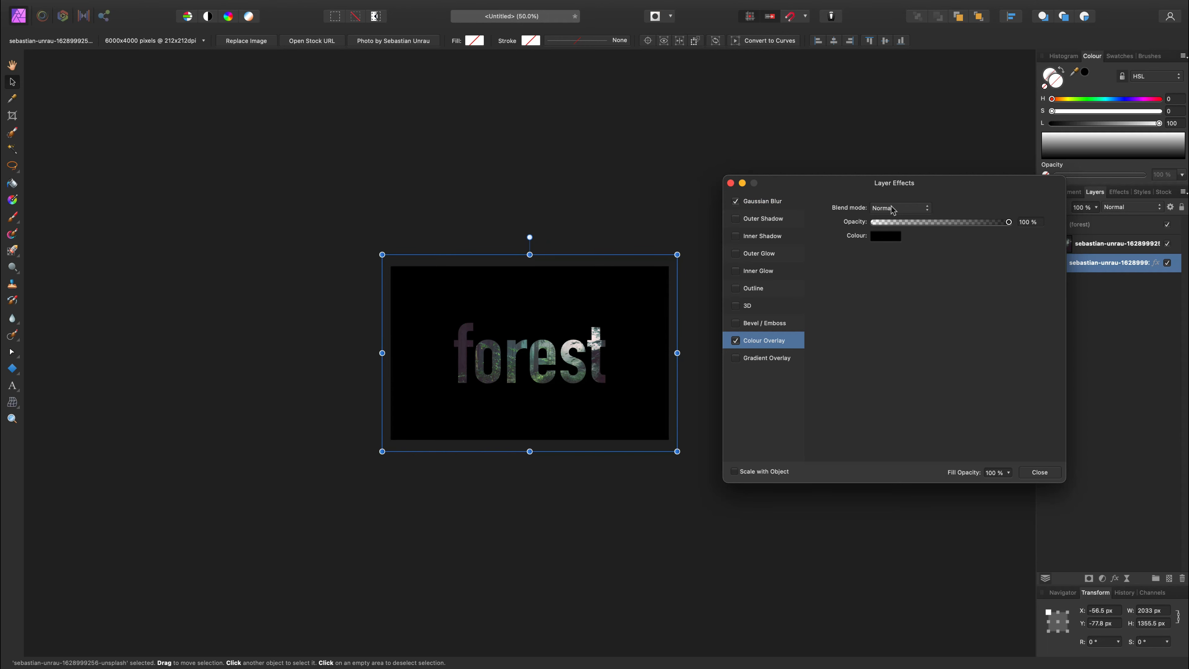
- Set the overlay to dark purple, Hard Light blend and 50% opacity, then enable Gradient Overlay
click(886, 236)
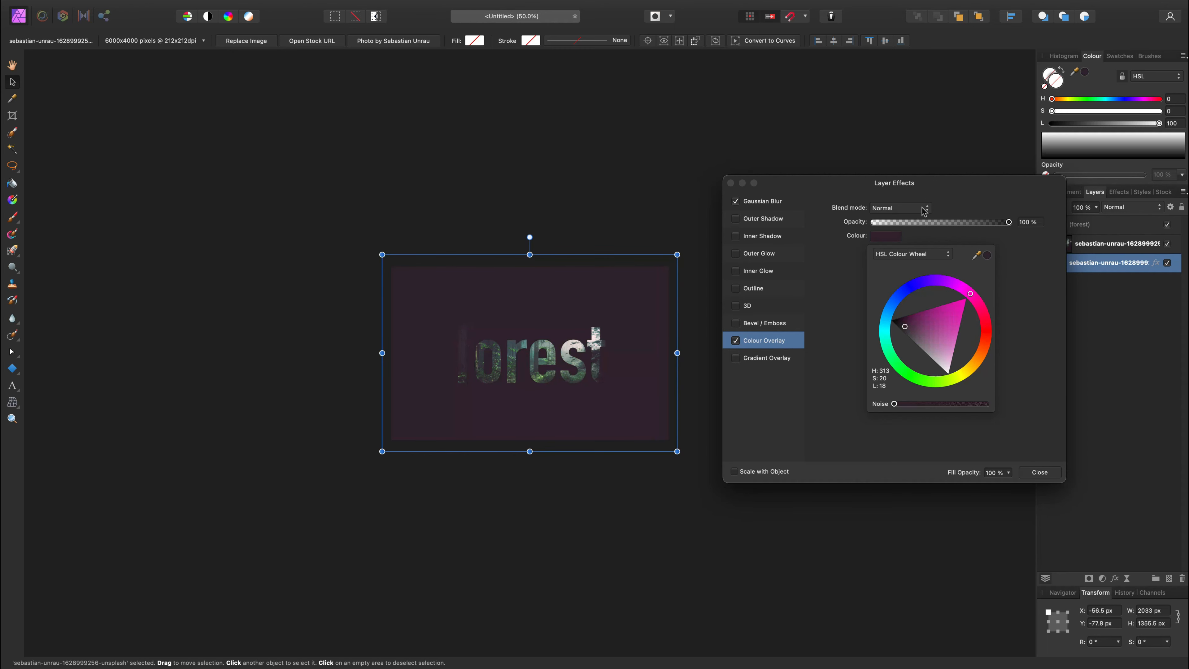
click(900, 208)
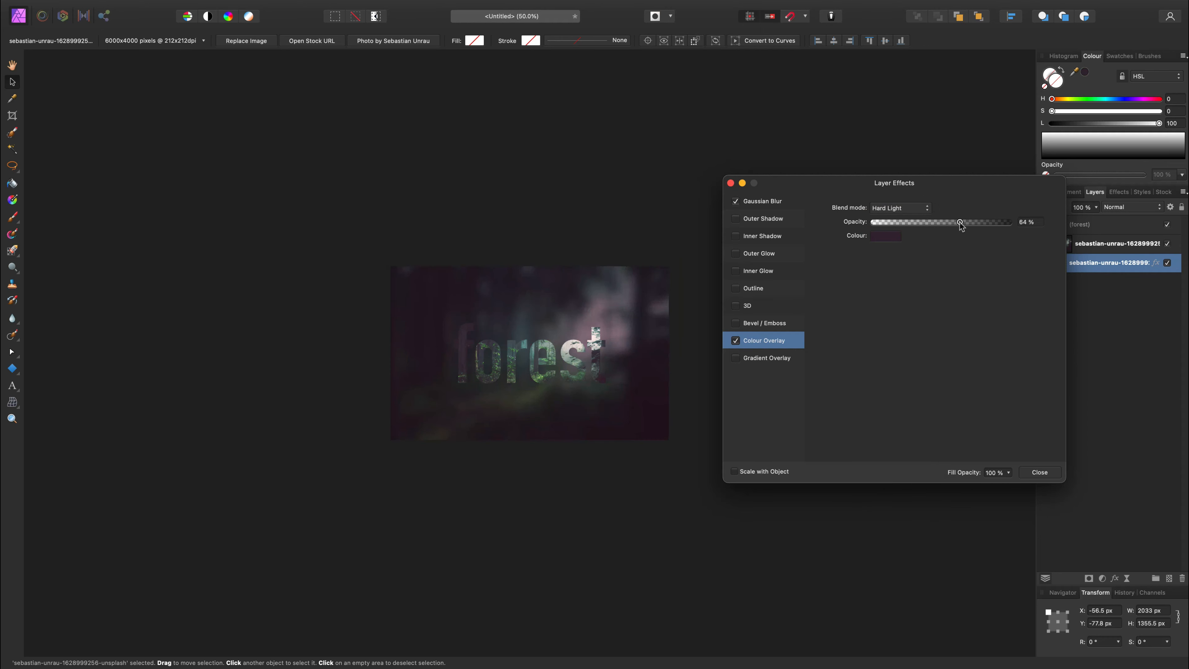
drag(959, 223, 949, 222)
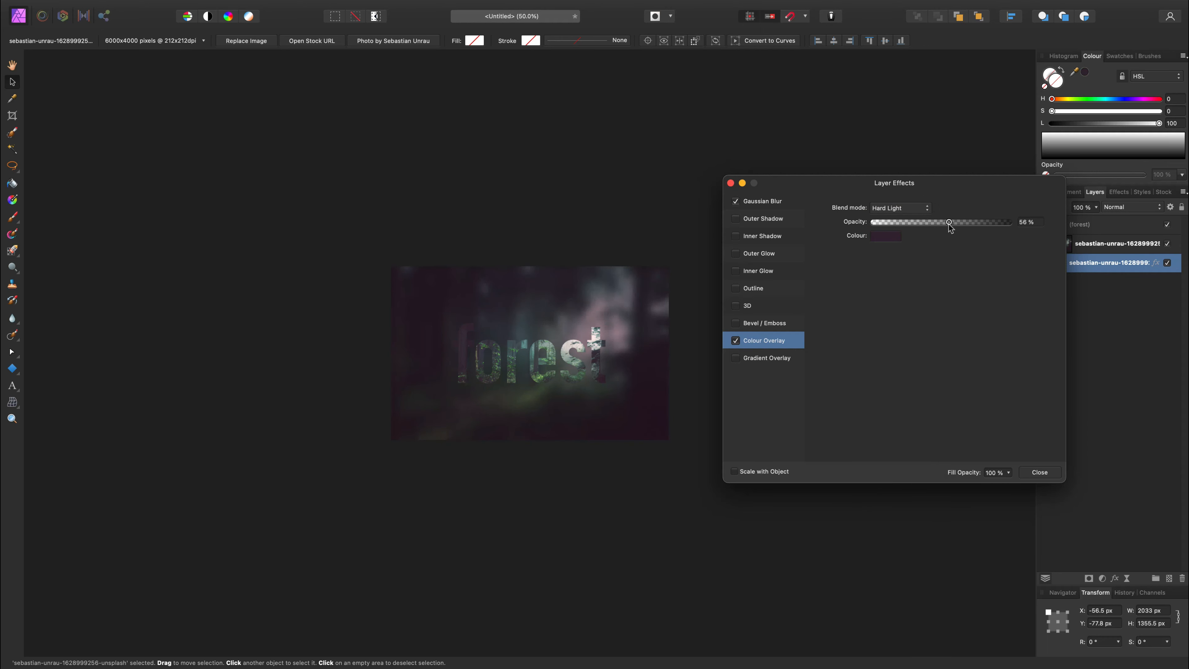
drag(949, 223, 946, 222)
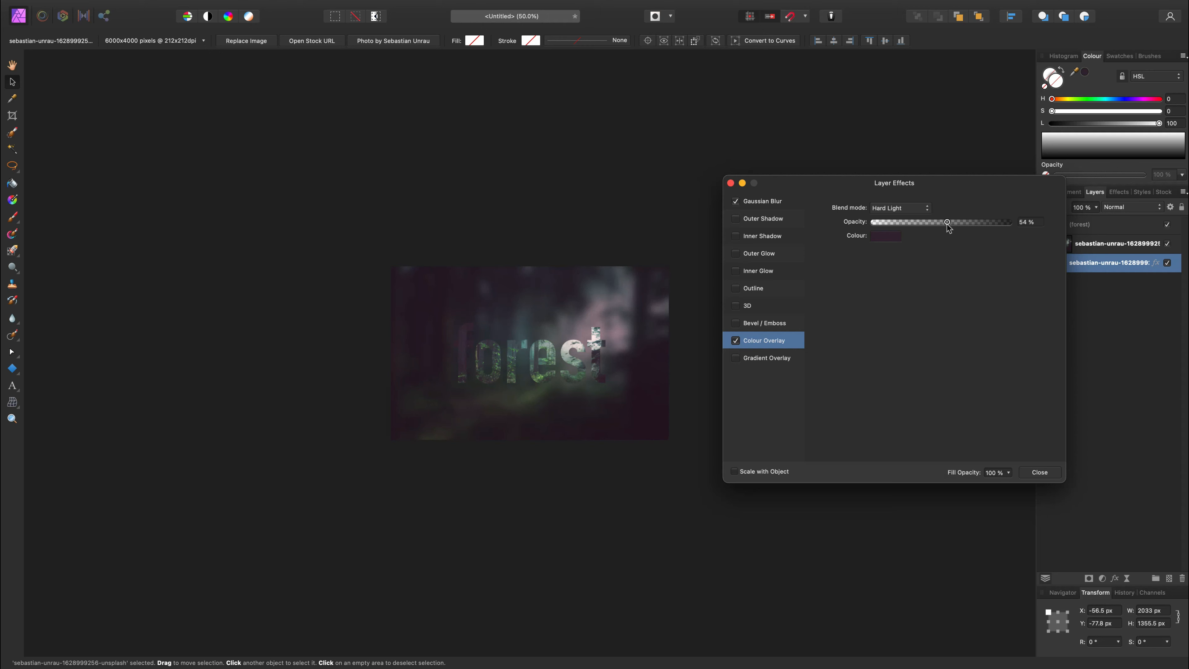
drag(947, 223, 944, 222)
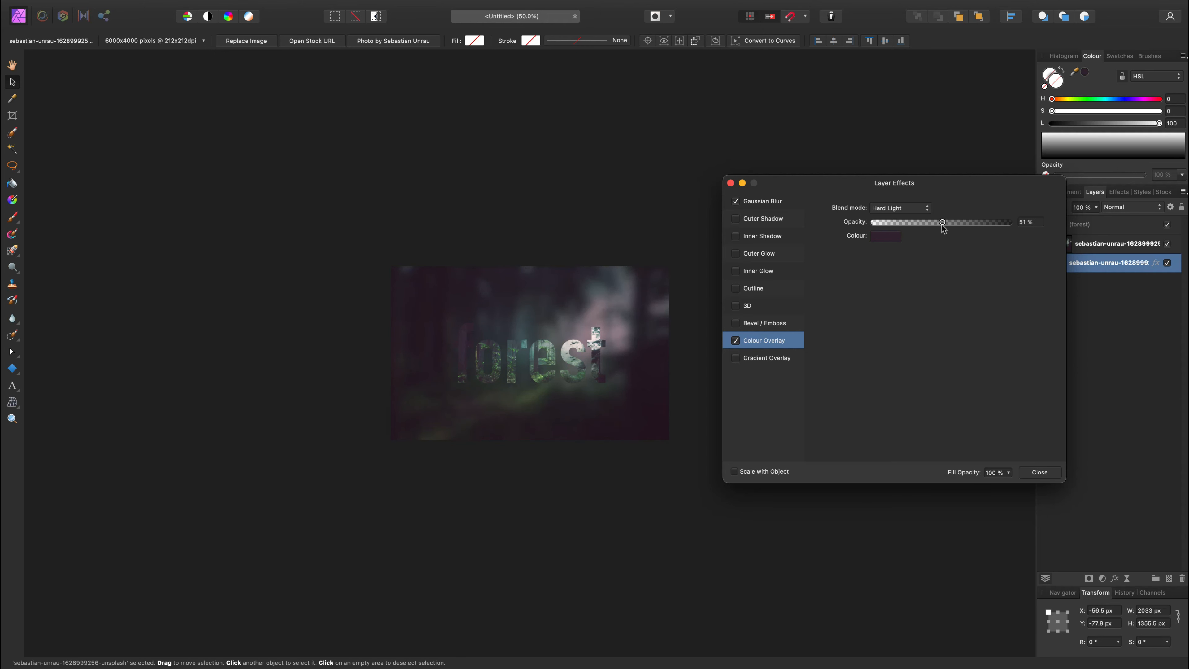
drag(943, 222, 940, 222)
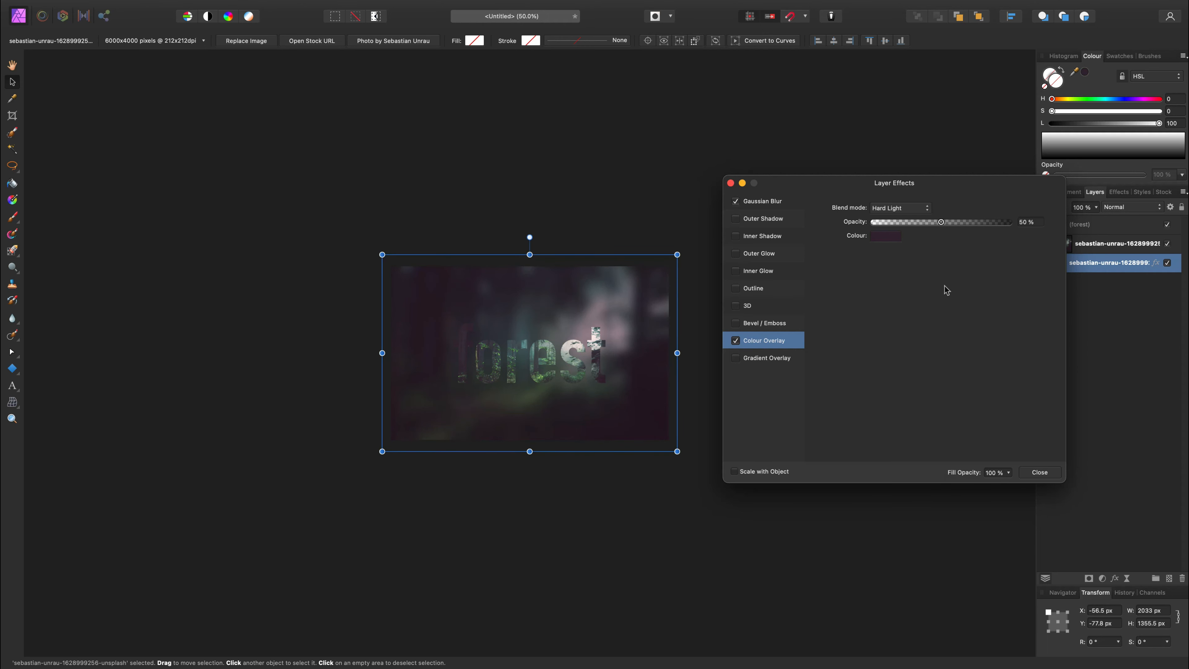
mouse_move(849, 301)
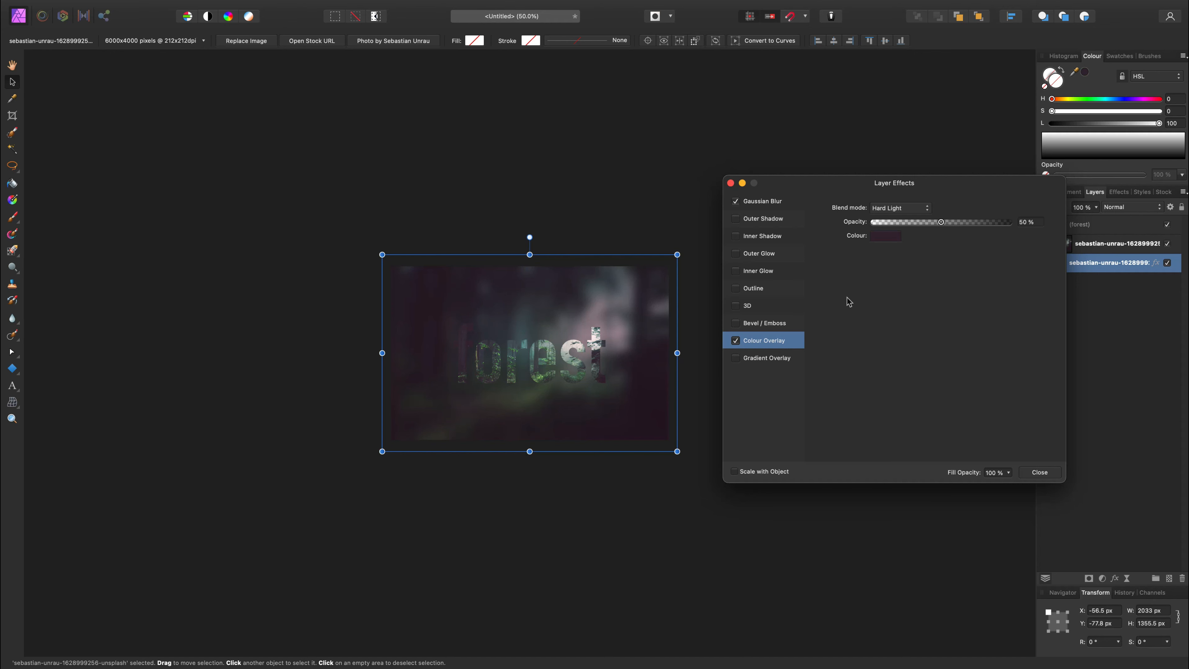
click(734, 357)
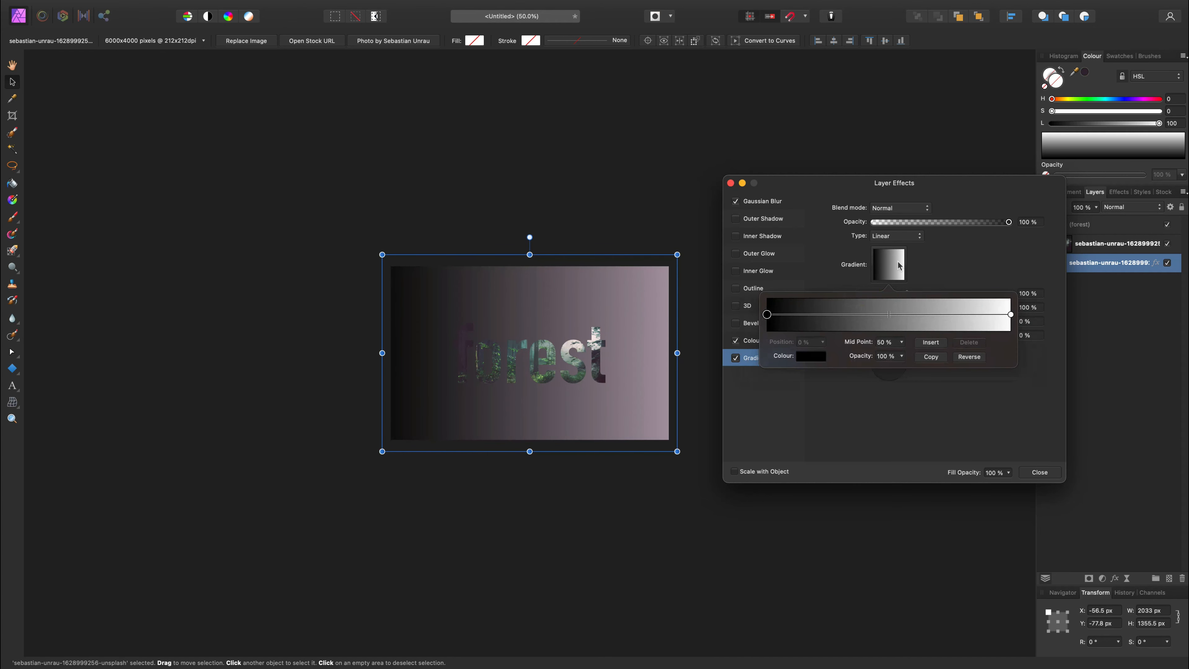
- Make the gradient radial, reverse it so the edges darken, and adjust a colour stop
click(895, 236)
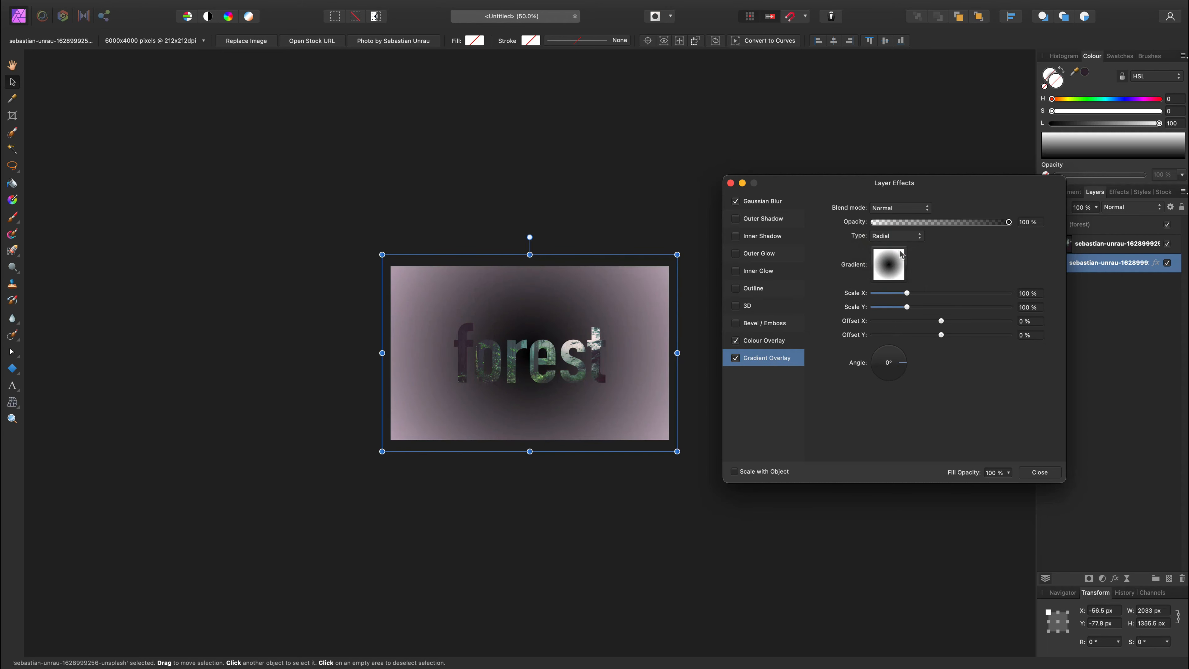
click(888, 264)
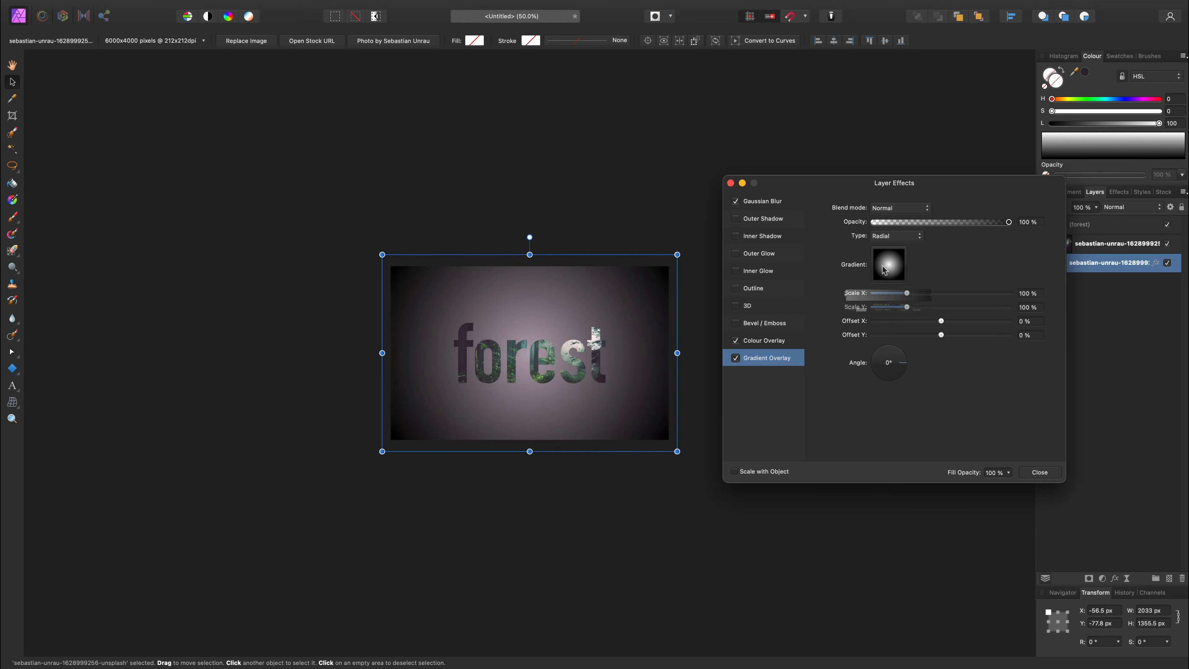
click(889, 263)
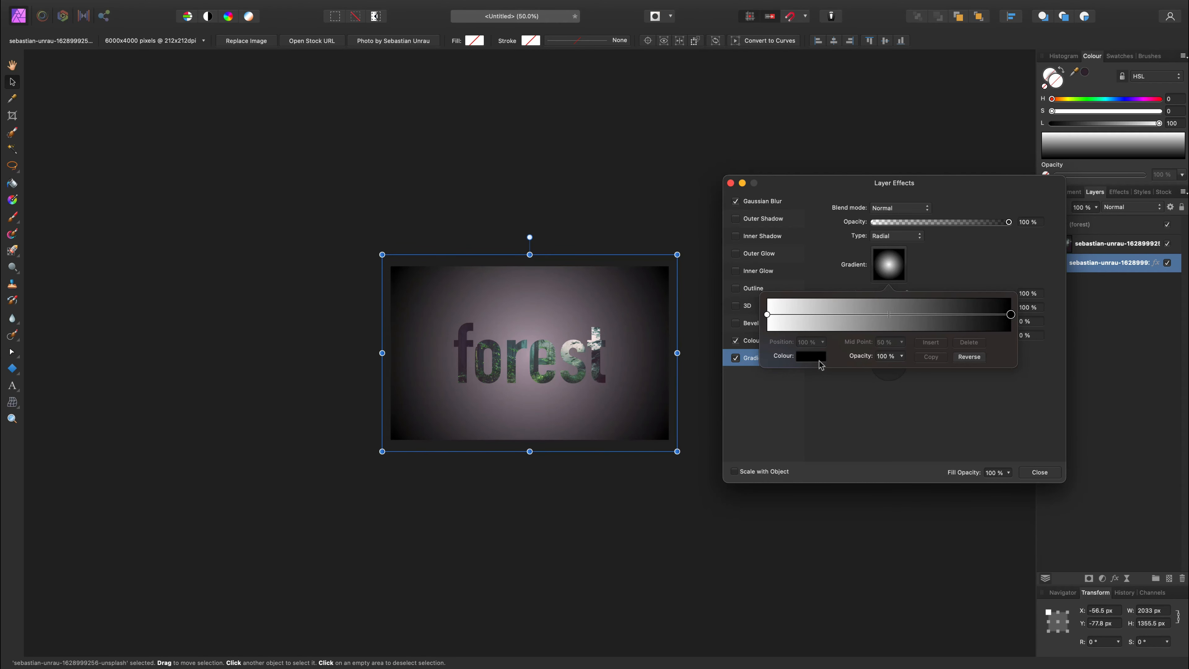
click(799, 355)
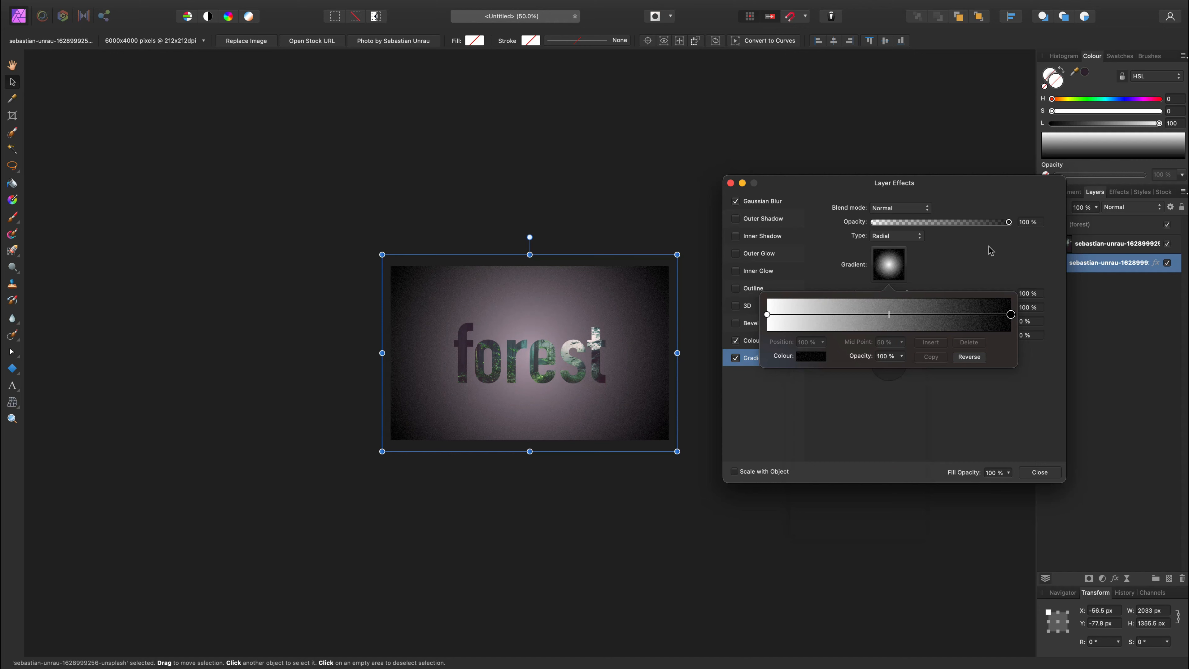
- Try Overlay blend at about half opacity, then set Multiply at about 56% for the vignette
click(900, 208)
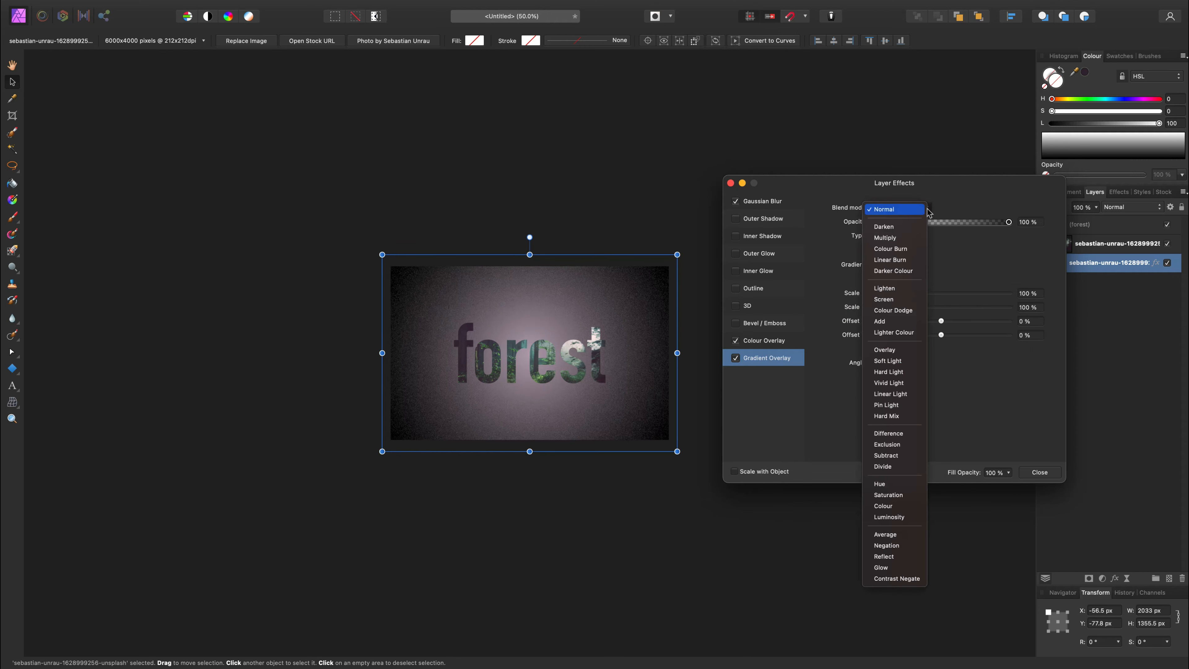
click(885, 350)
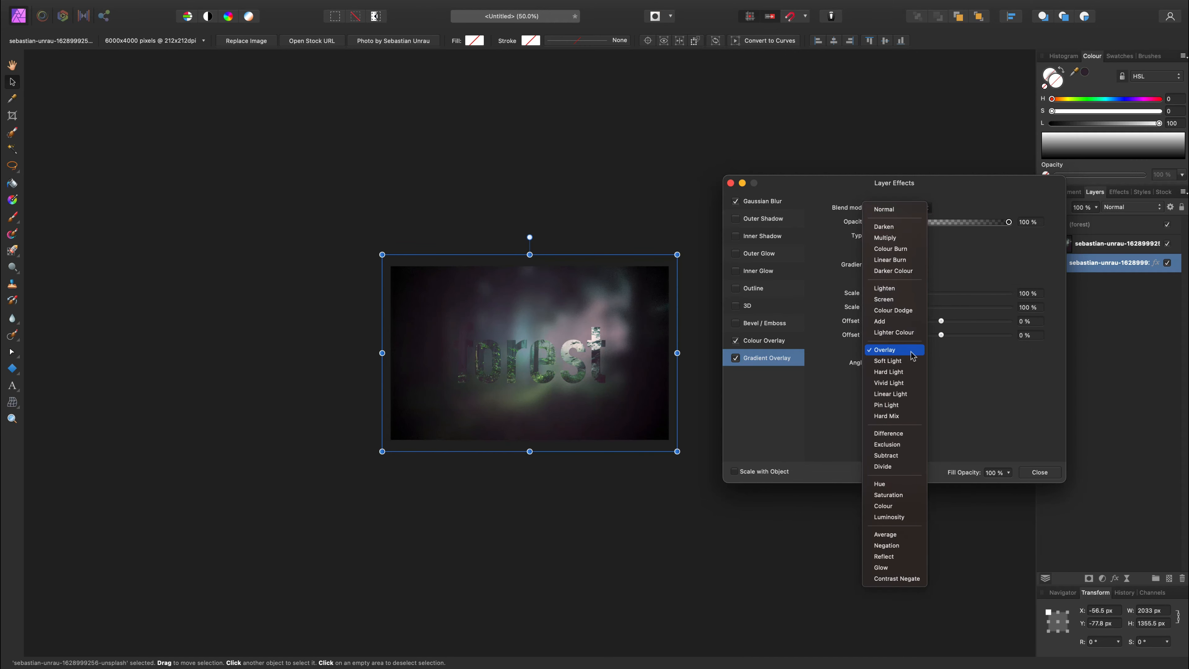
click(882, 349)
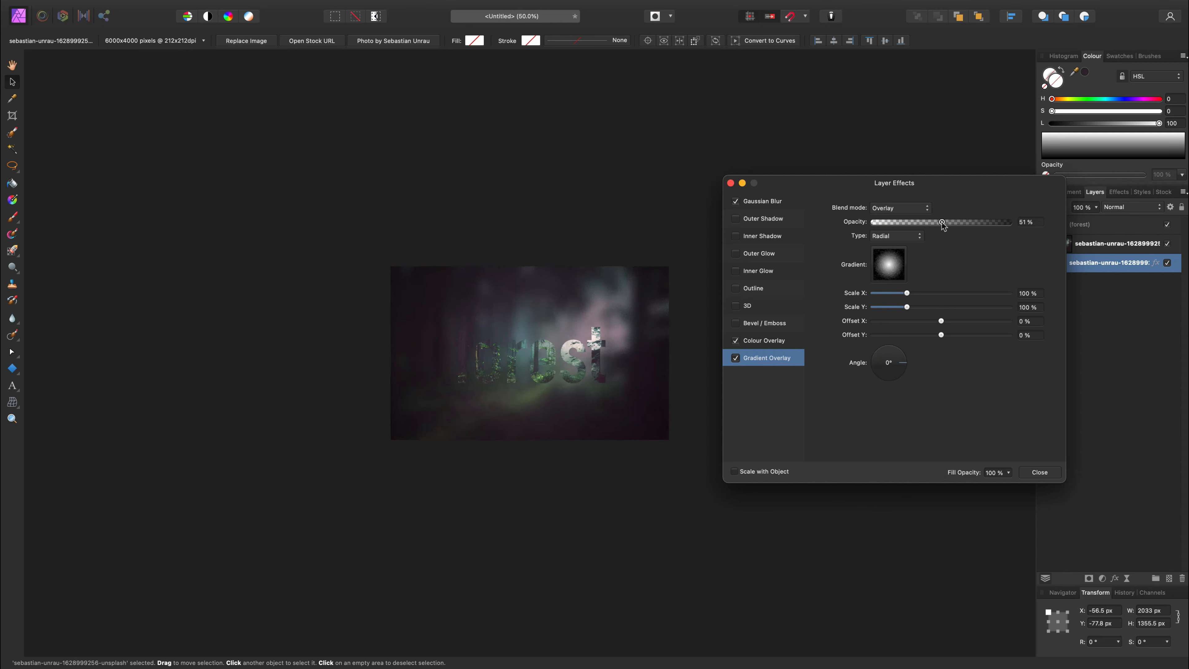
drag(943, 222, 923, 222)
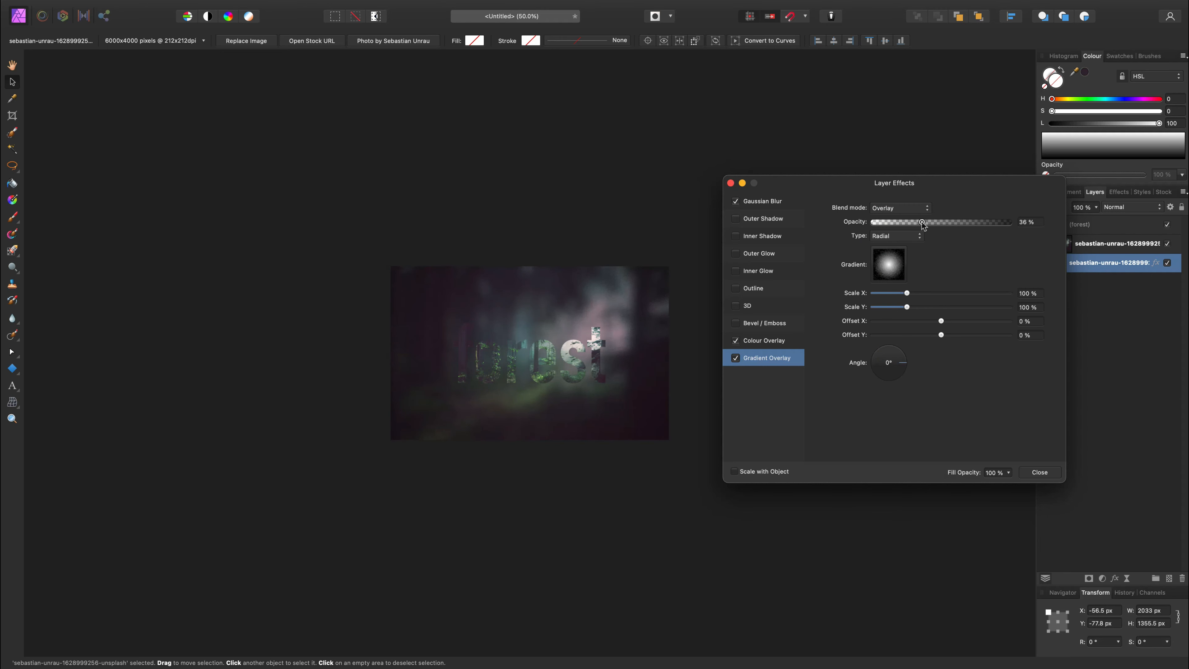
click(899, 208)
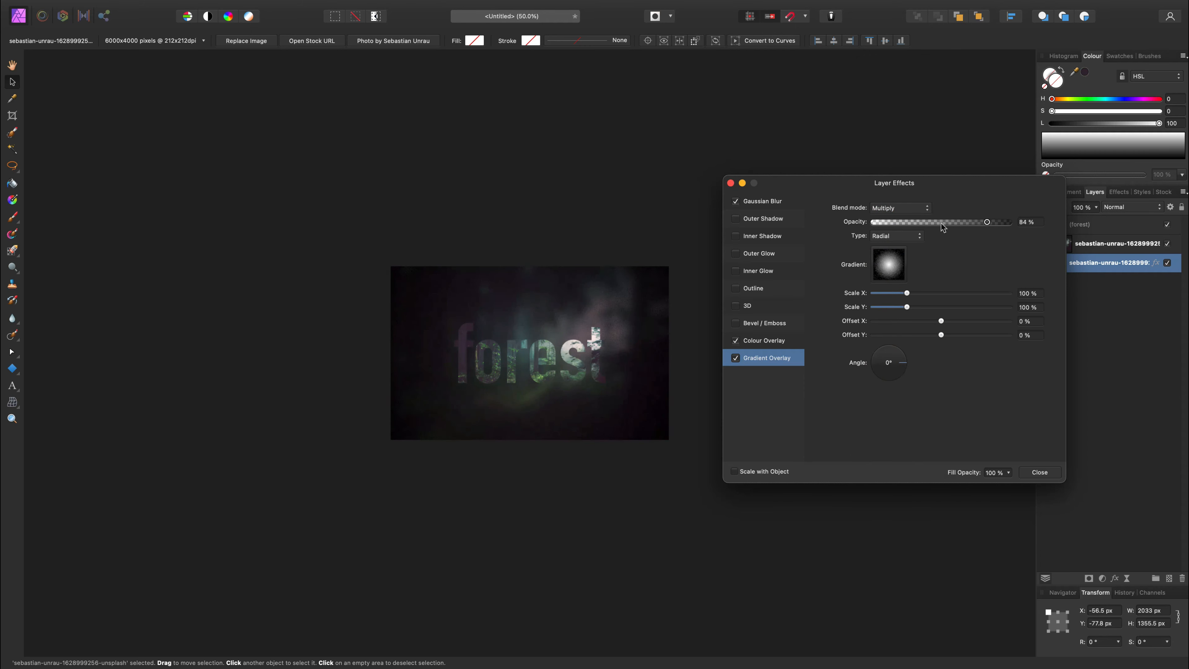
drag(987, 222, 949, 222)
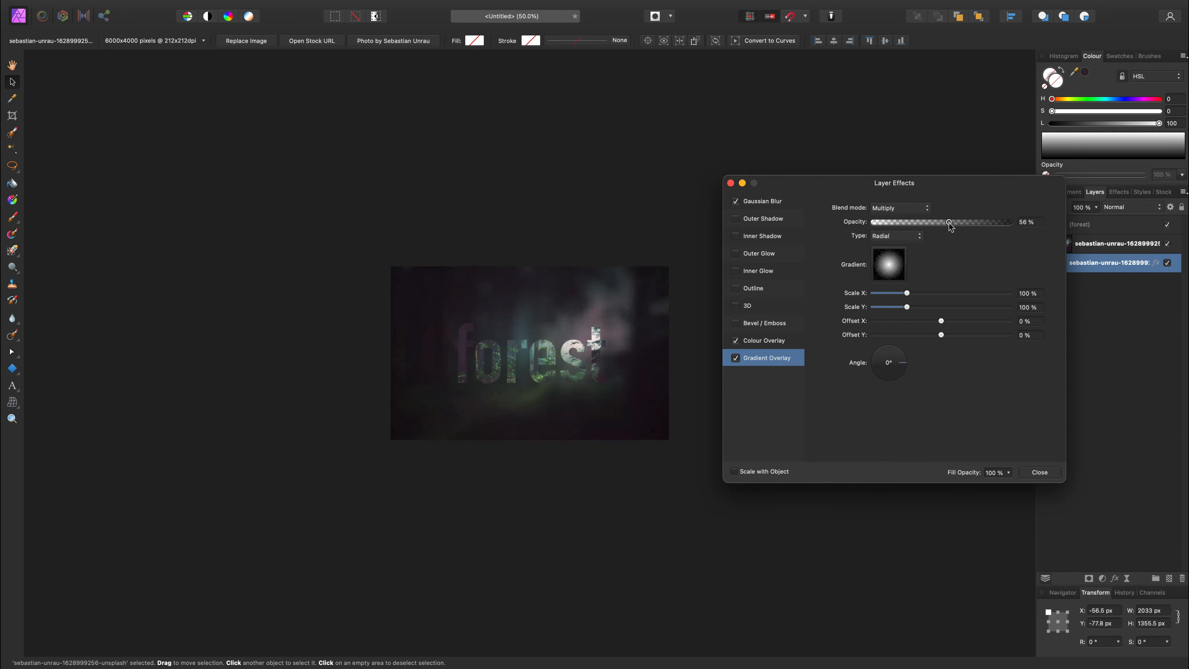
drag(949, 222, 939, 222)
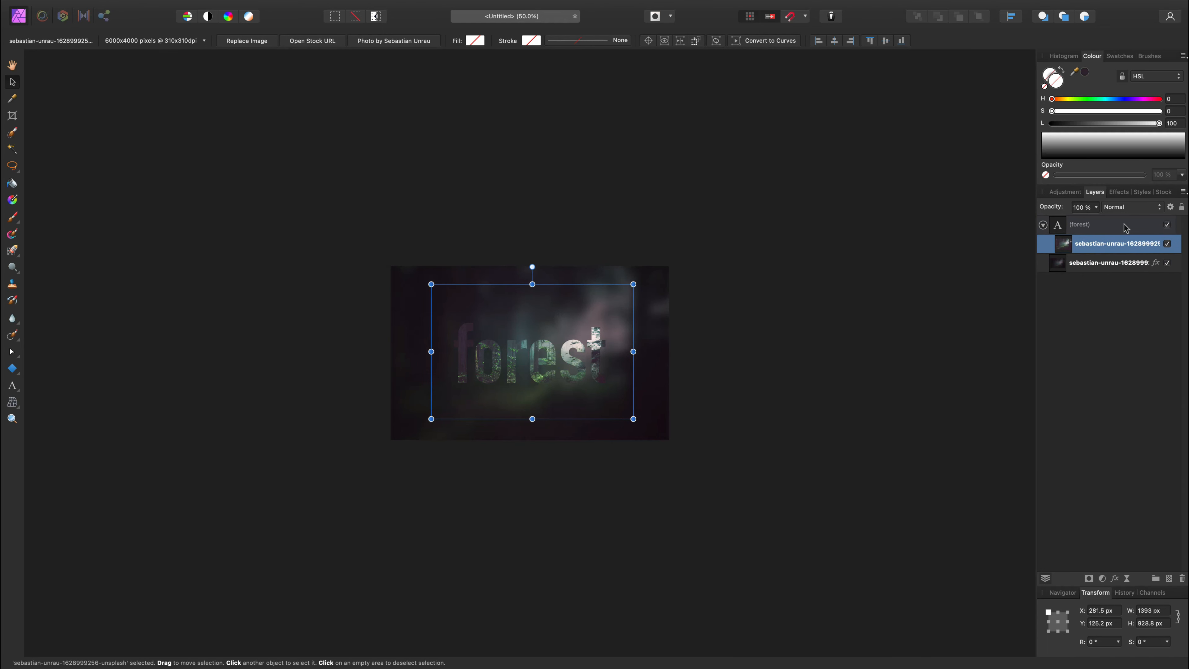
- Give the text an Outer Shadow with radius 1 px, offset 17.1 px, Overlay blend, 25% opacity
click(1080, 224)
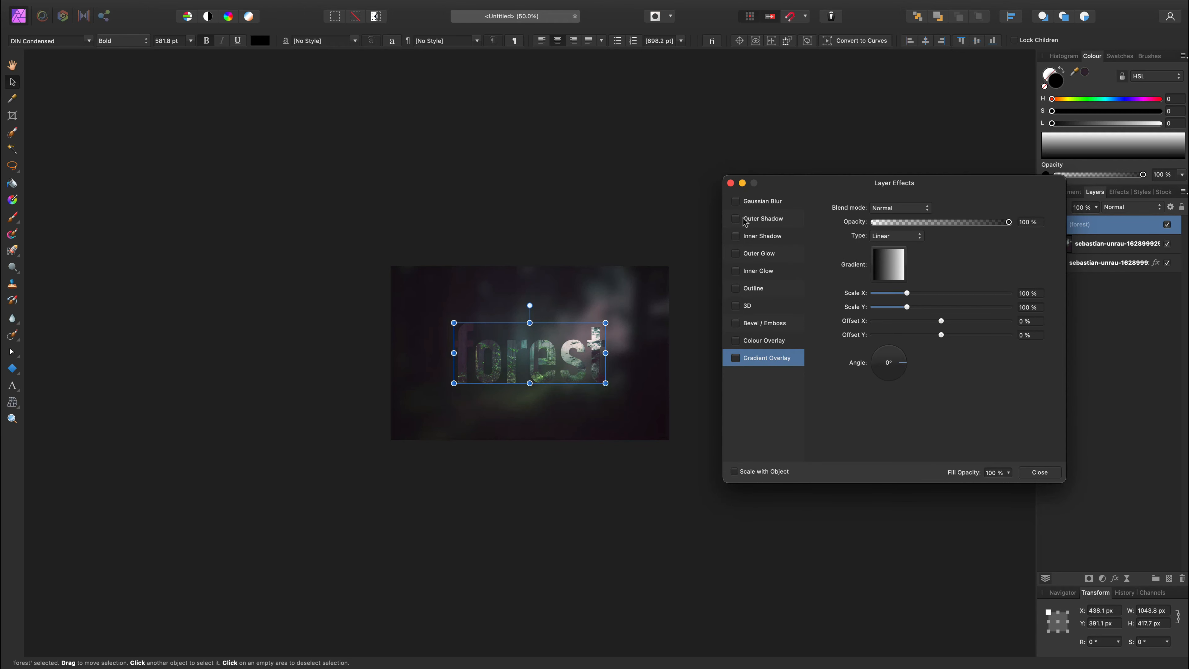
click(764, 219)
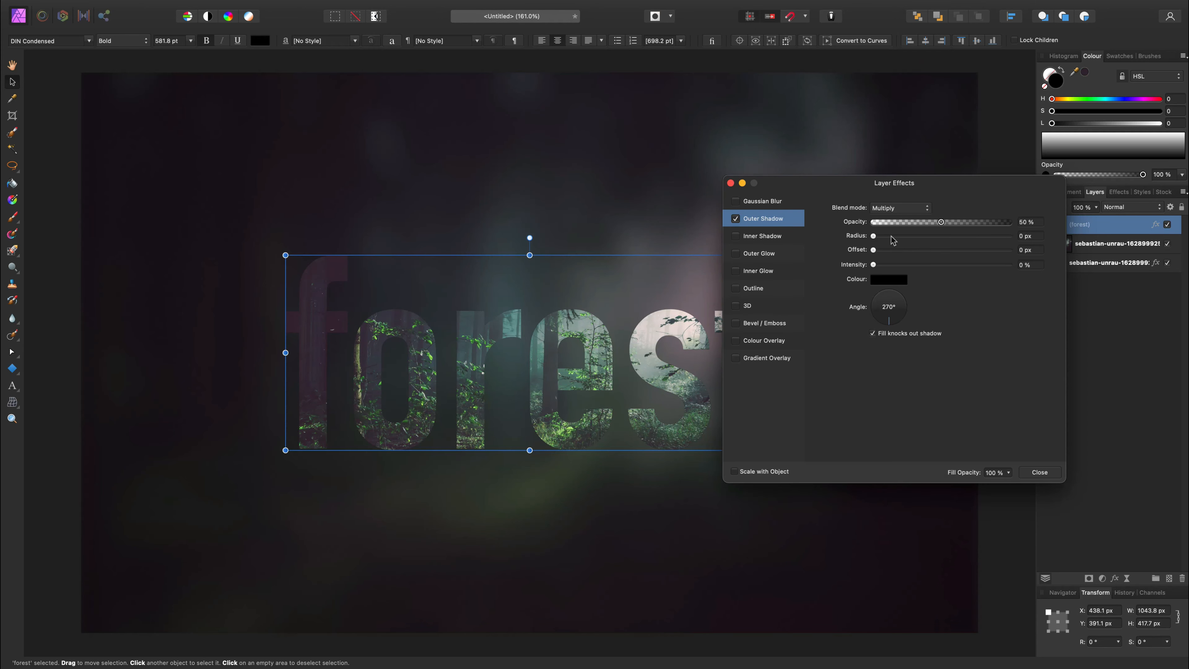
drag(873, 235, 924, 236)
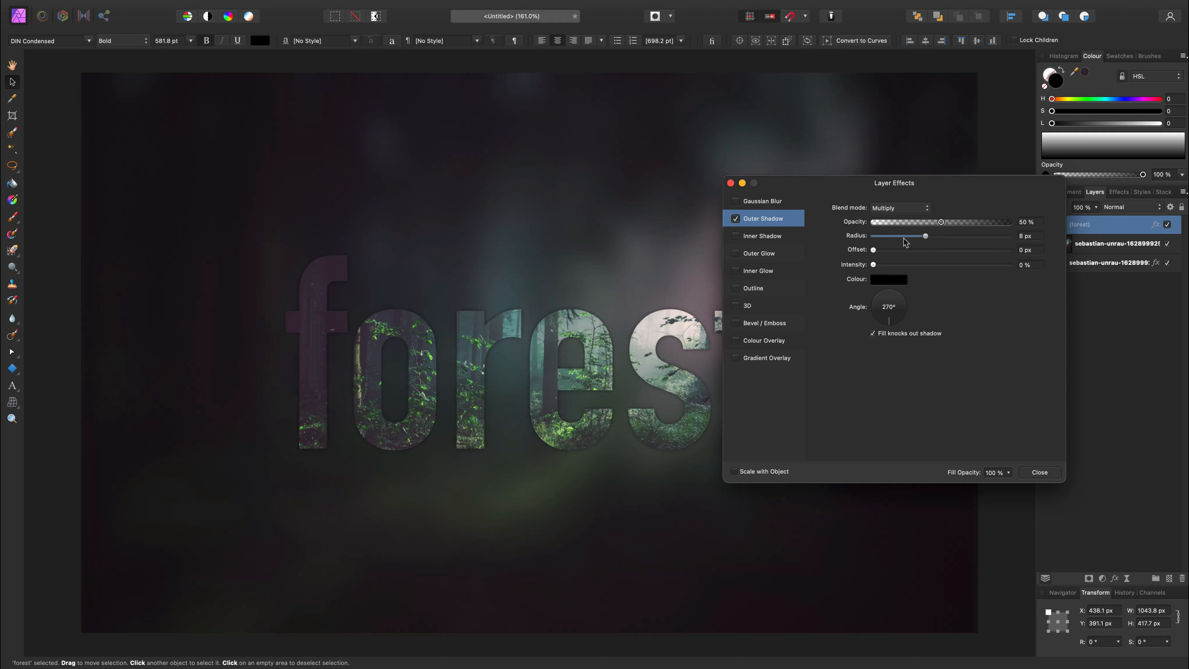
drag(872, 250, 956, 250)
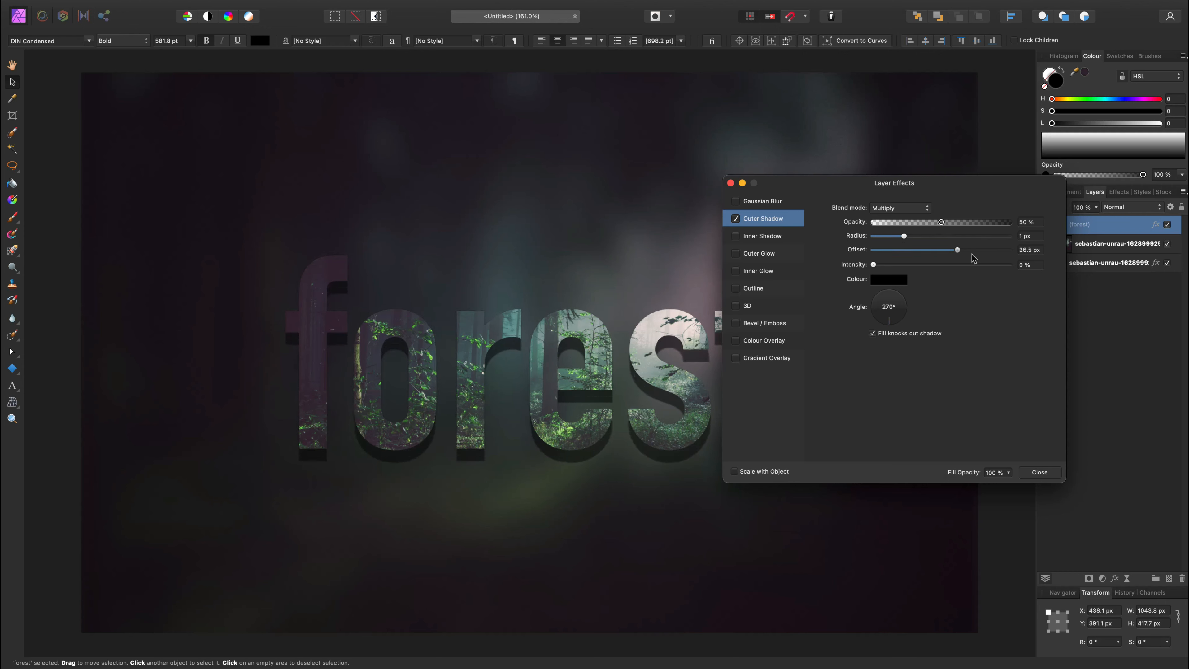
click(899, 208)
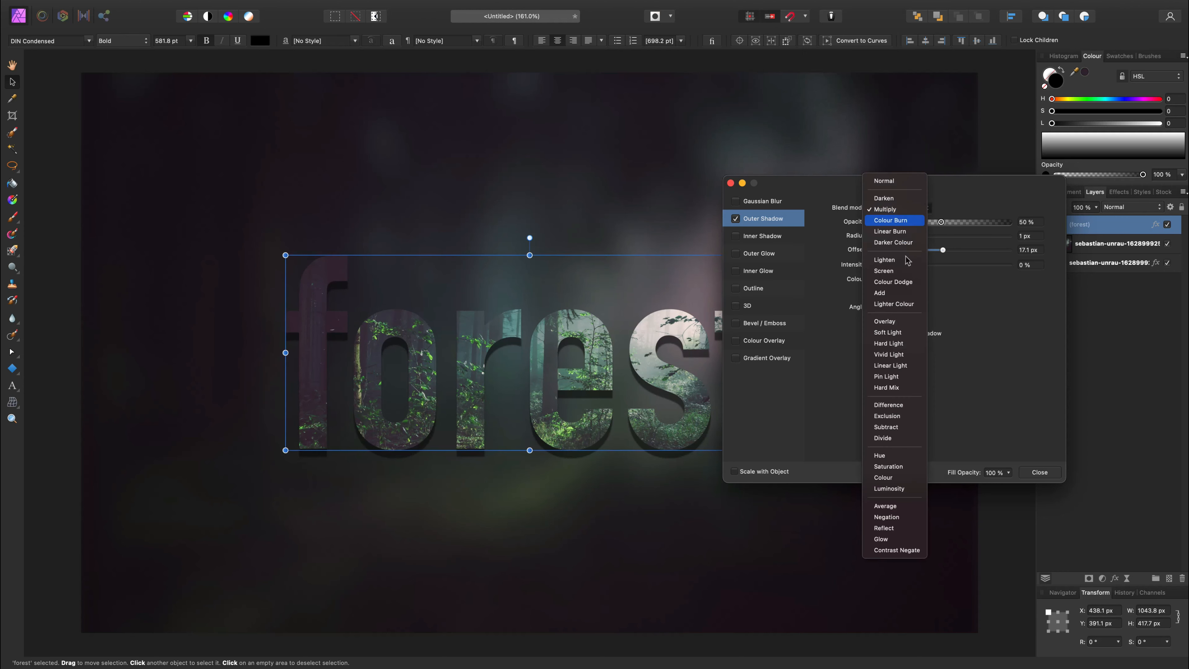
click(885, 321)
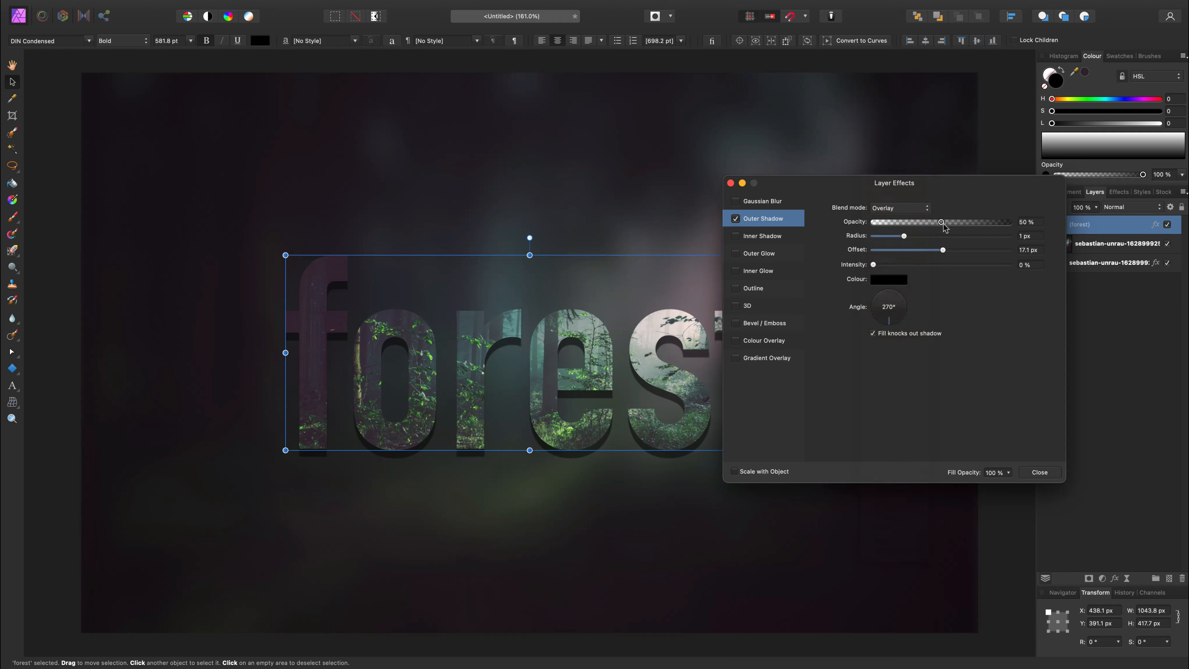
drag(943, 222, 907, 222)
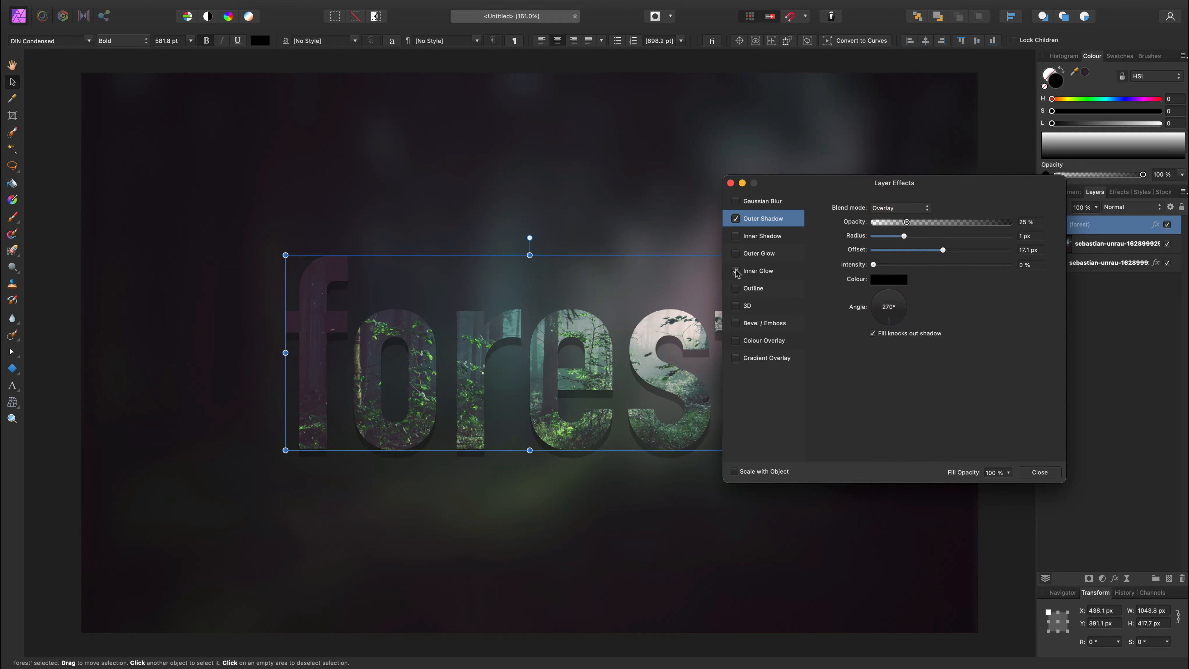
- Enable a white Inner Glow on the text, blended in Overlay at 60% opacity, 19.5 px radius
click(736, 270)
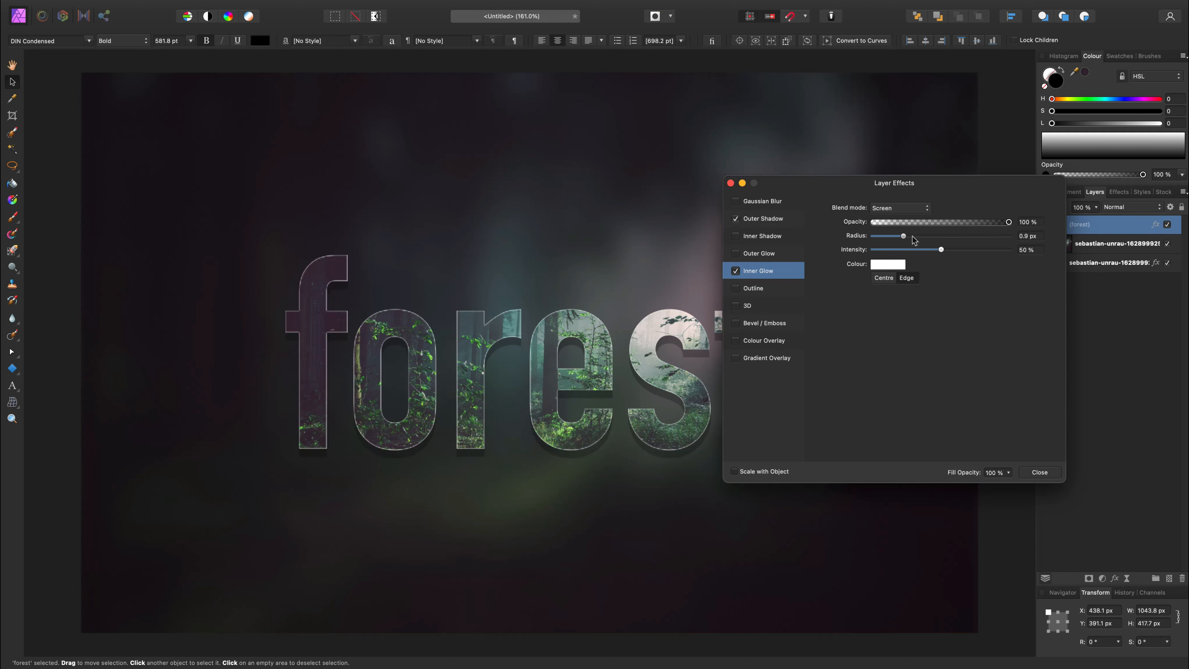
click(899, 208)
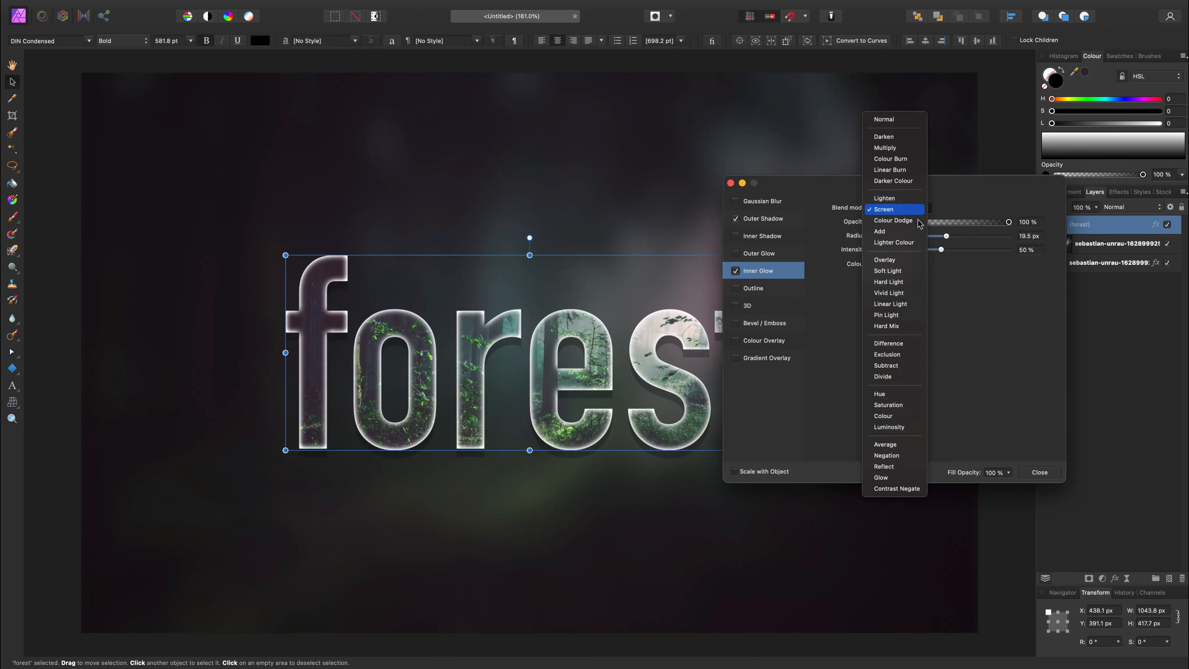
click(884, 259)
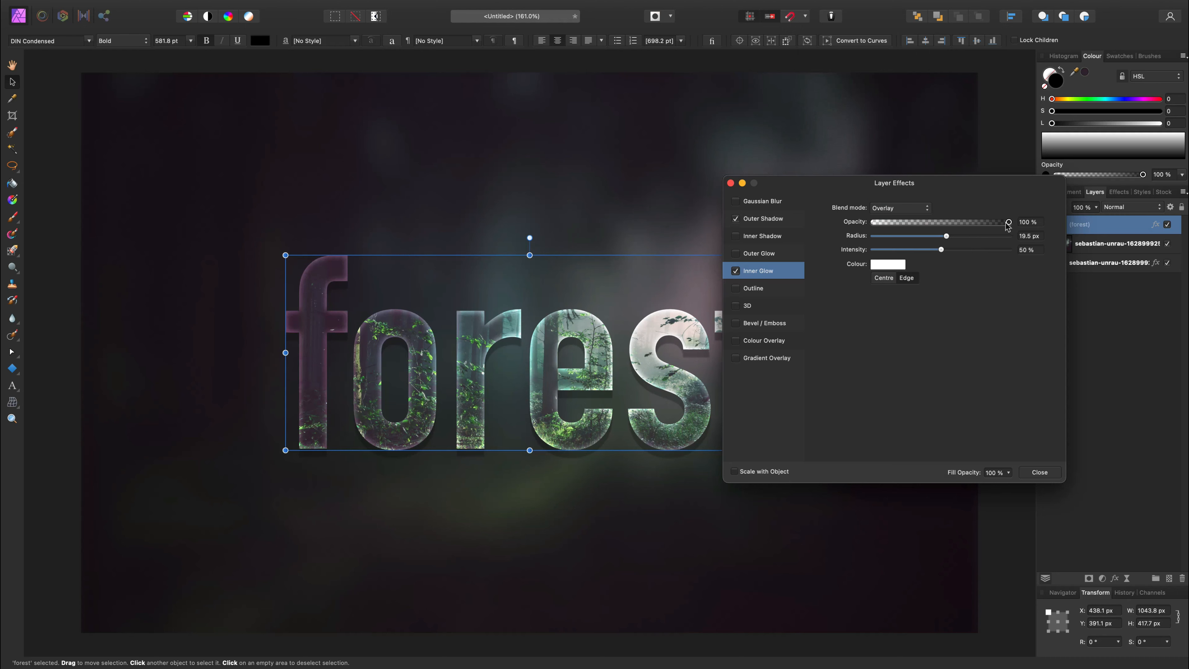
drag(1007, 222, 941, 222)
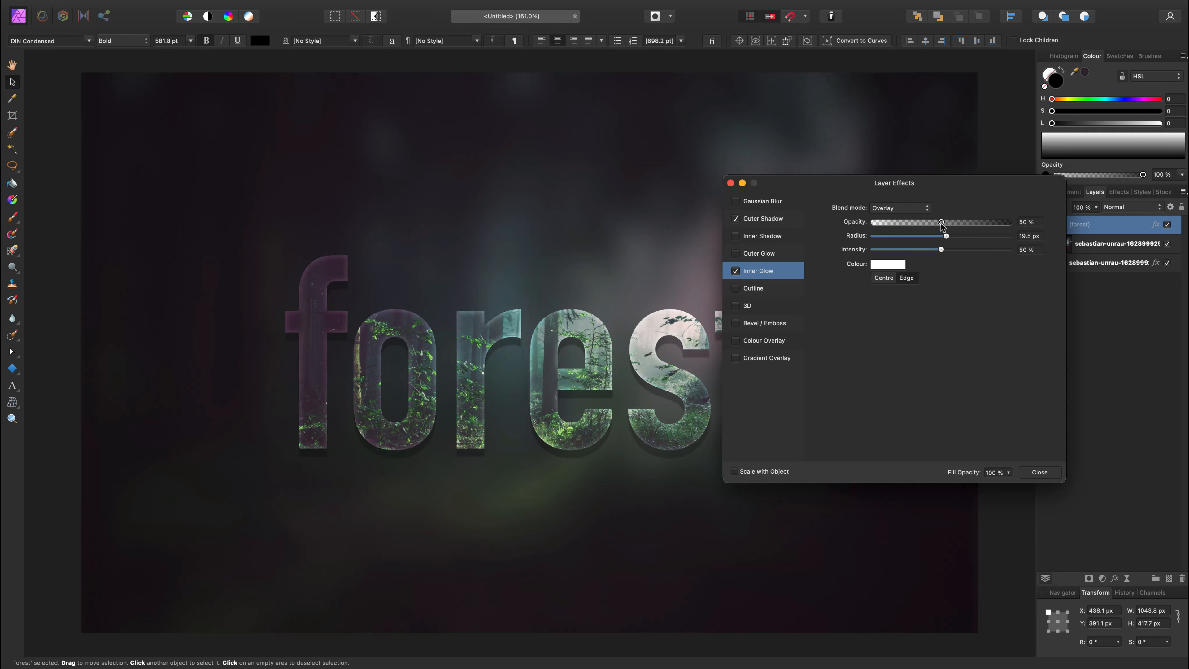
click(1038, 472)
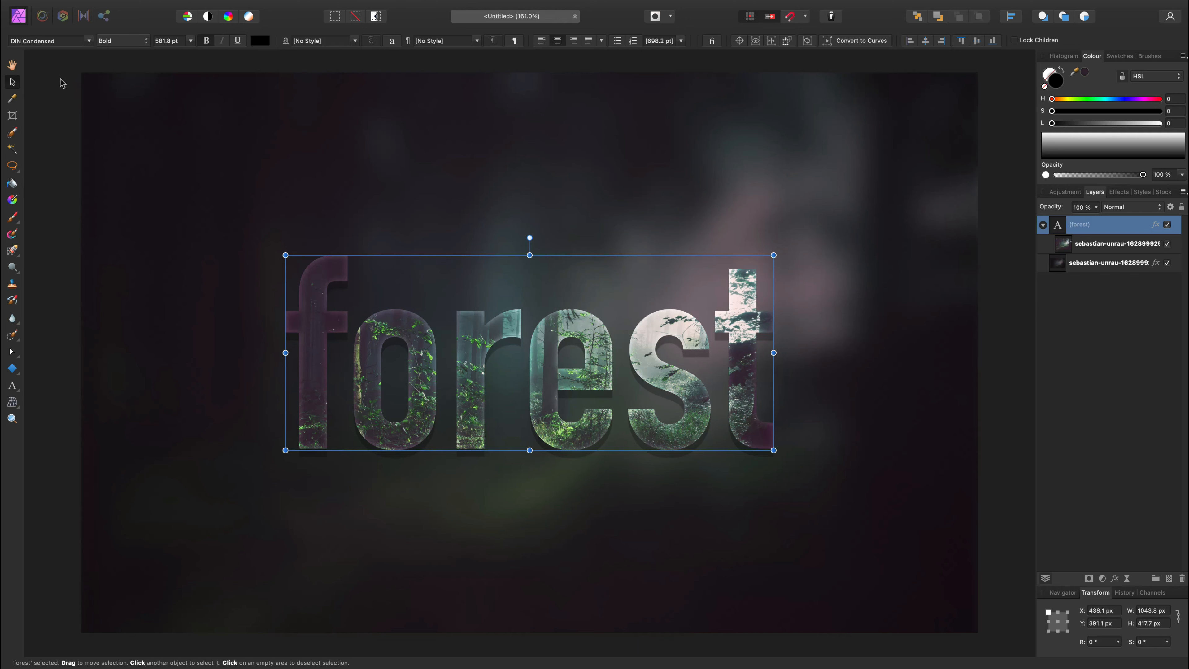
- Rasterise the blurred background photo layer with Preserve layer FX kept on
click(1107, 263)
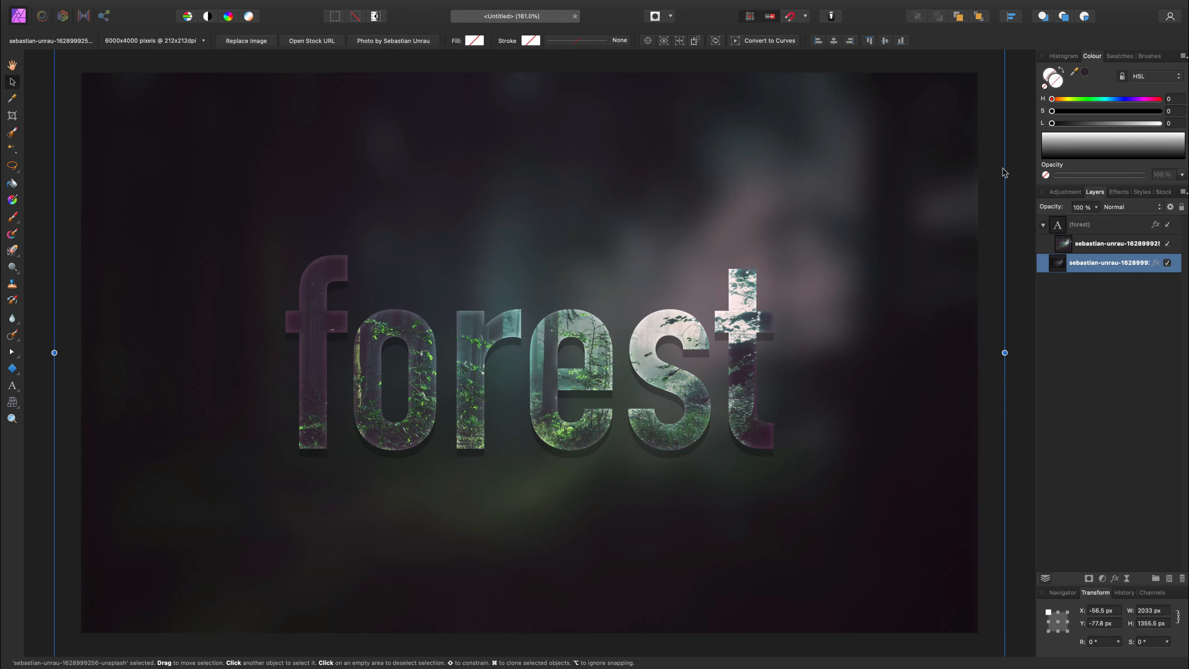
right_click(1115, 262)
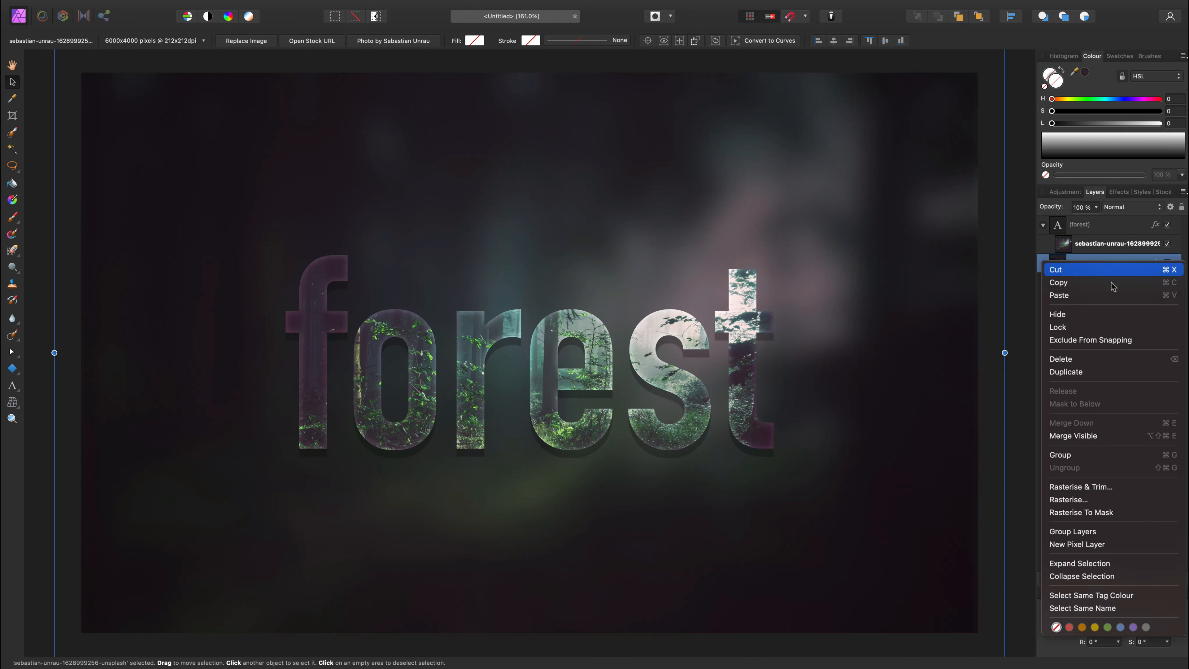
click(1069, 499)
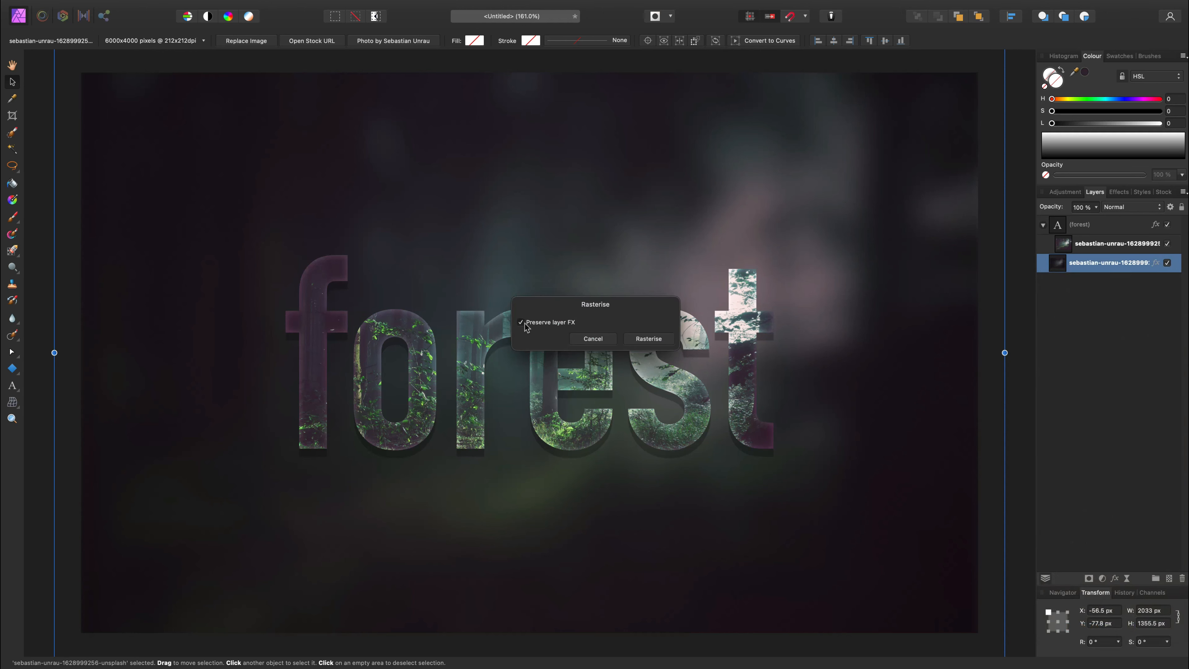
click(648, 339)
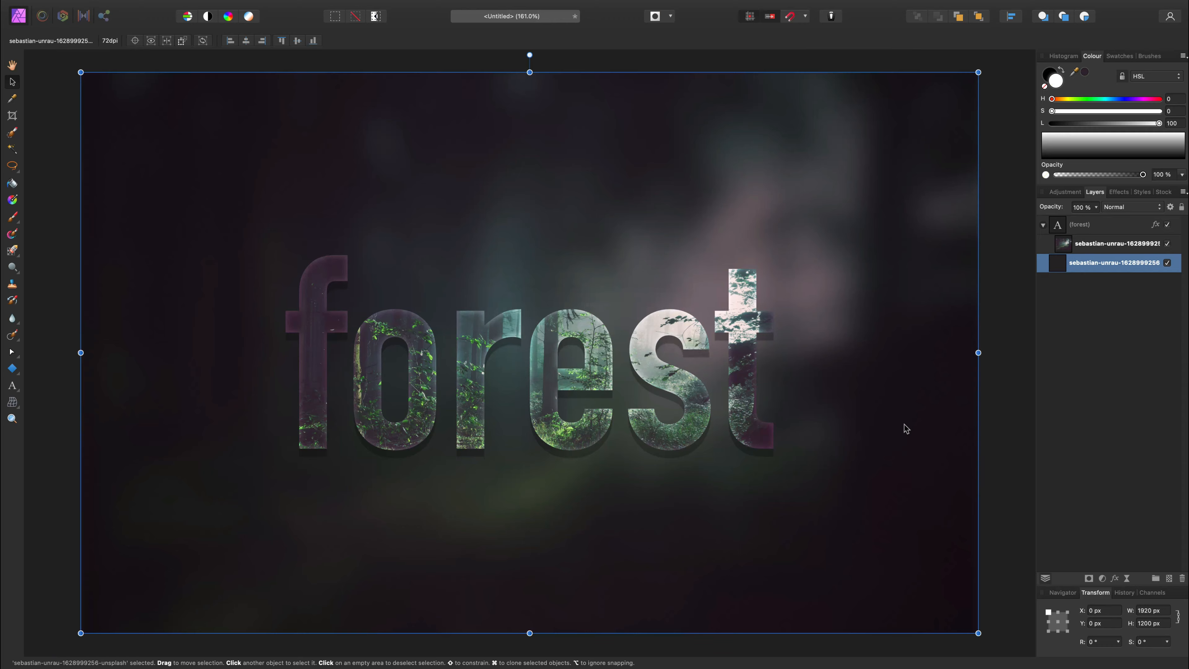